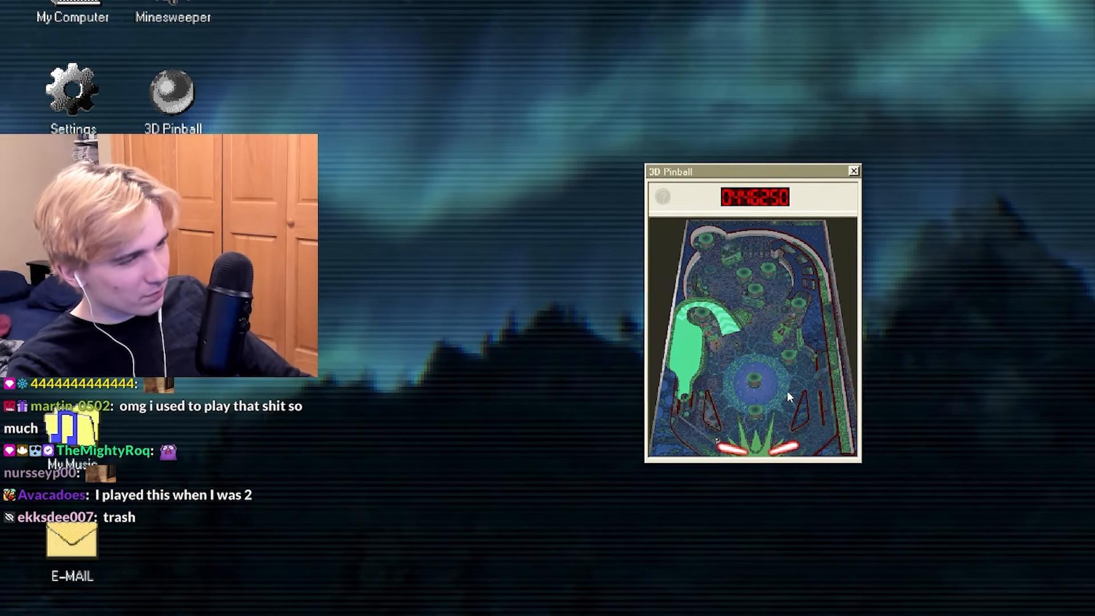
Close 3D Pinball, launch Minesweeper and uncover squares on the minefield.
left_click(855, 170)
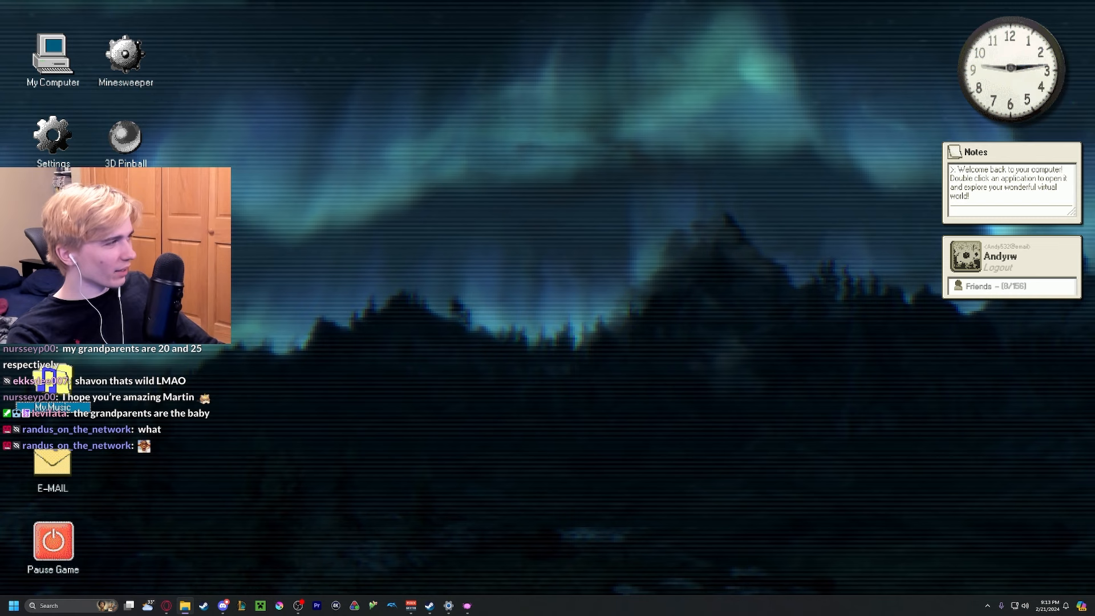
double_click(52, 398)
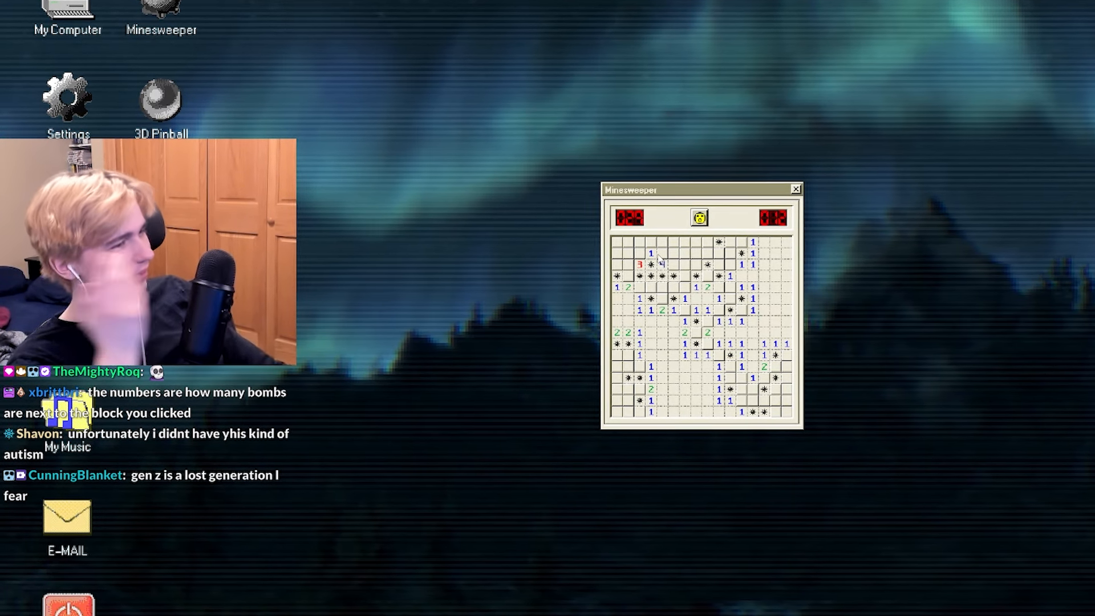
left_click(700, 216)
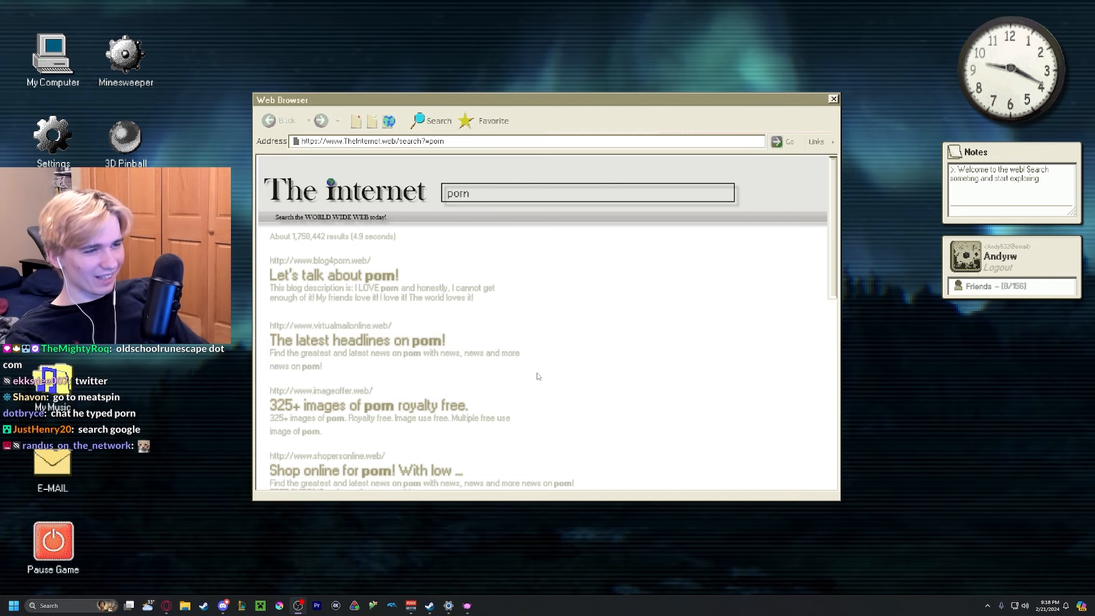
Reach the ImageOffer.web results and dismiss the operating system error message.
scroll("down", 3)
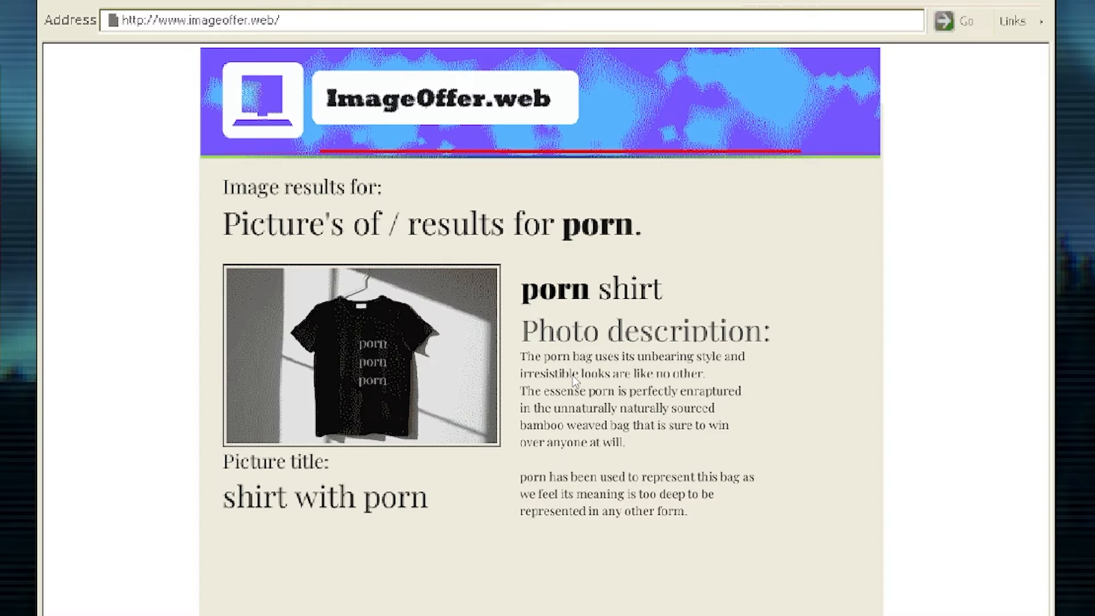
mouse_move(301, 4)
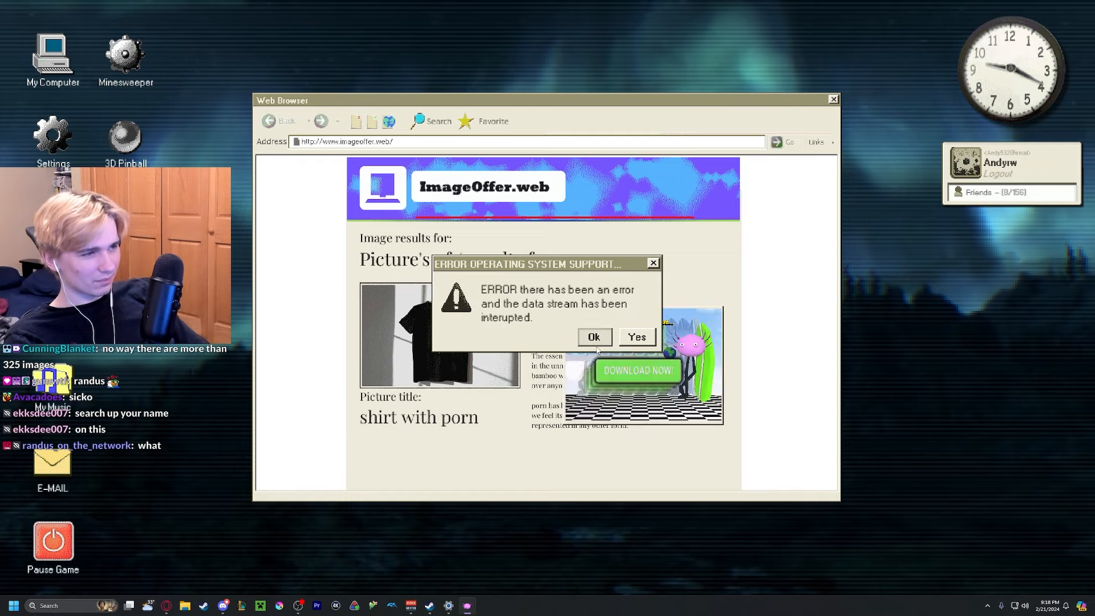
left_click(594, 338)
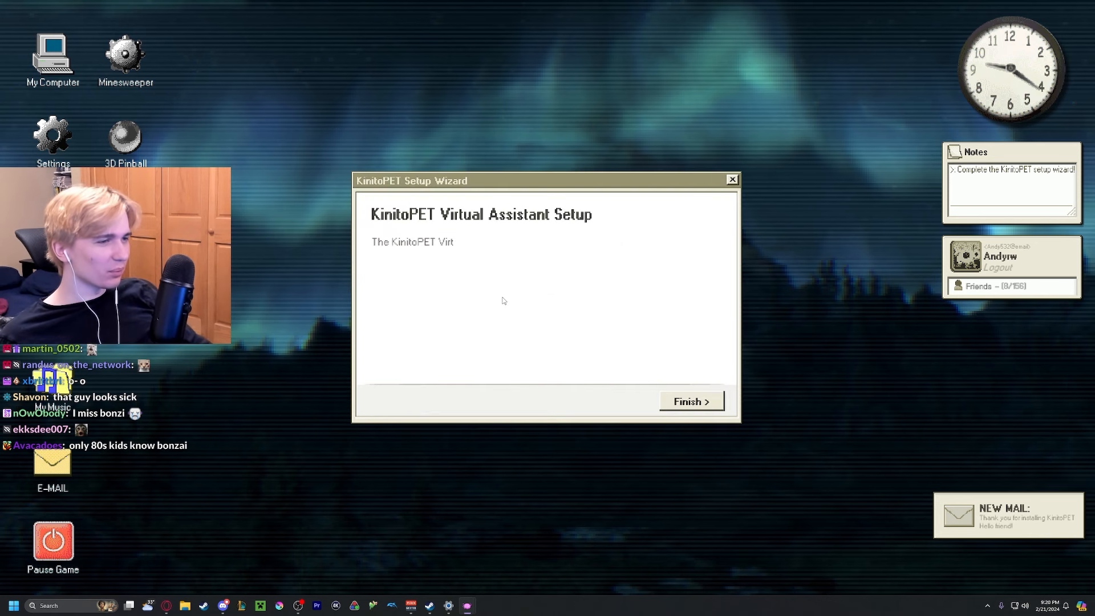
Finish the setup wizard and hatch the egg into Kinito with two taps.
left_click(690, 401)
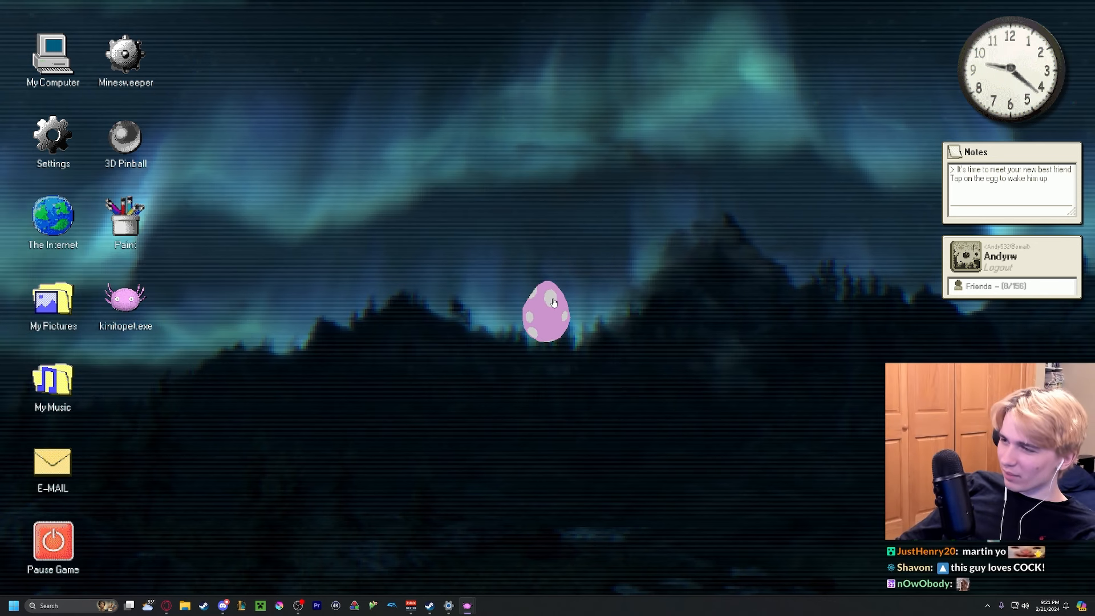
left_click(546, 312)
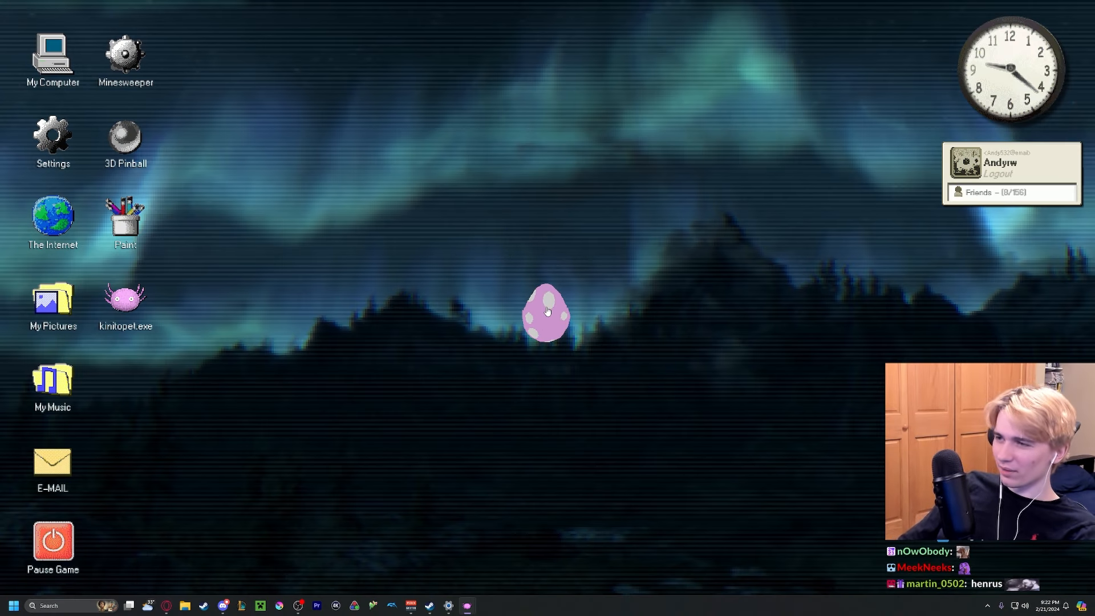
left_click(546, 312)
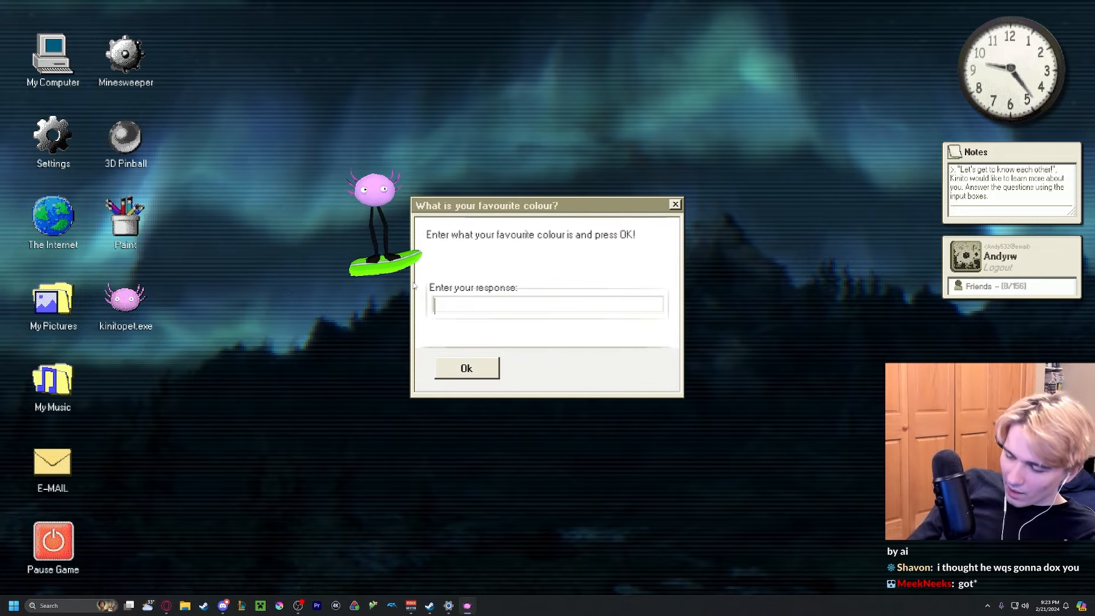
Answer Black as the favourite colour.
type("Bla")
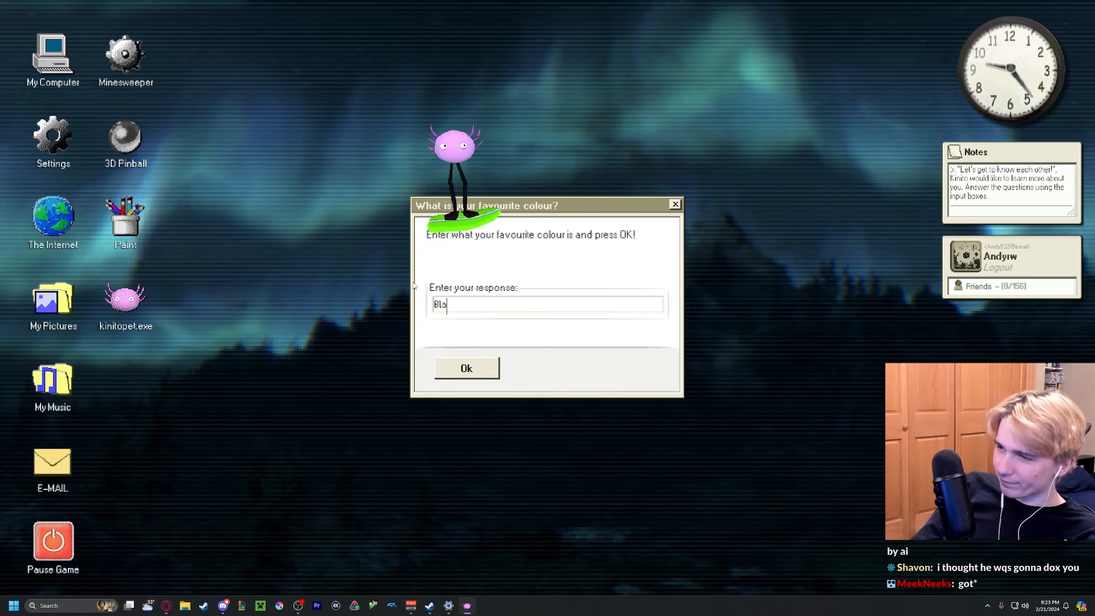
type("ck")
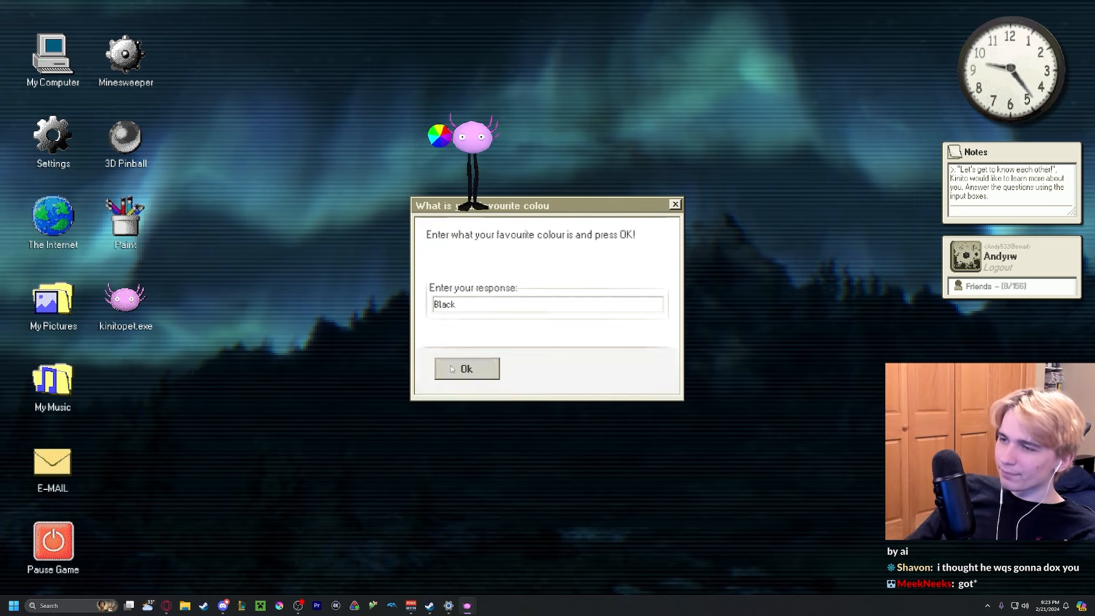
left_click(466, 369)
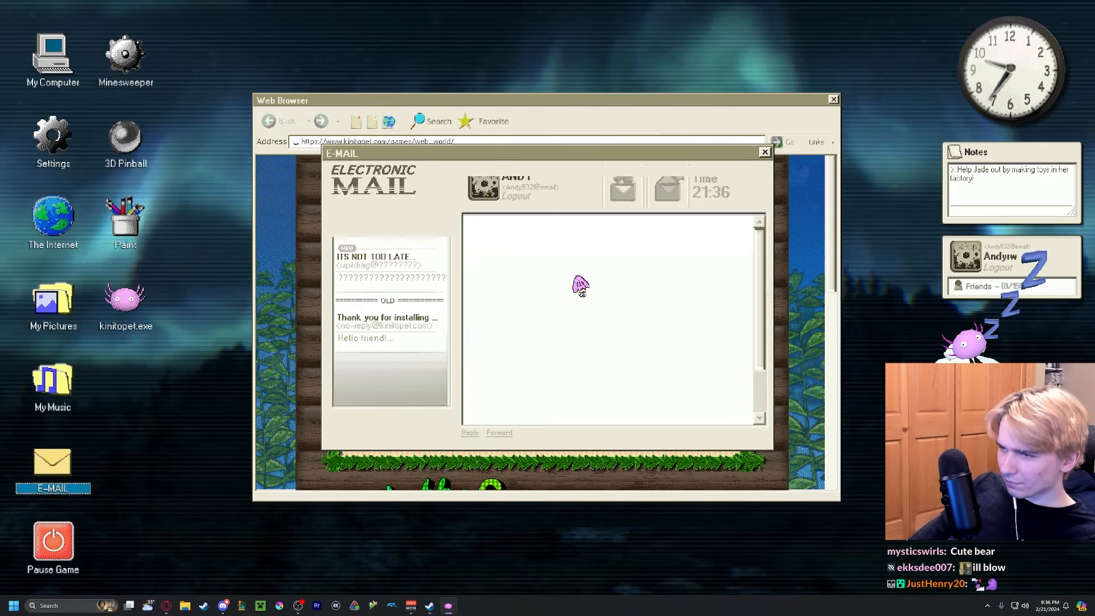
Read the ITS NOT TOO LATE e-mail with its garbled text and QR code.
left_click(388, 259)
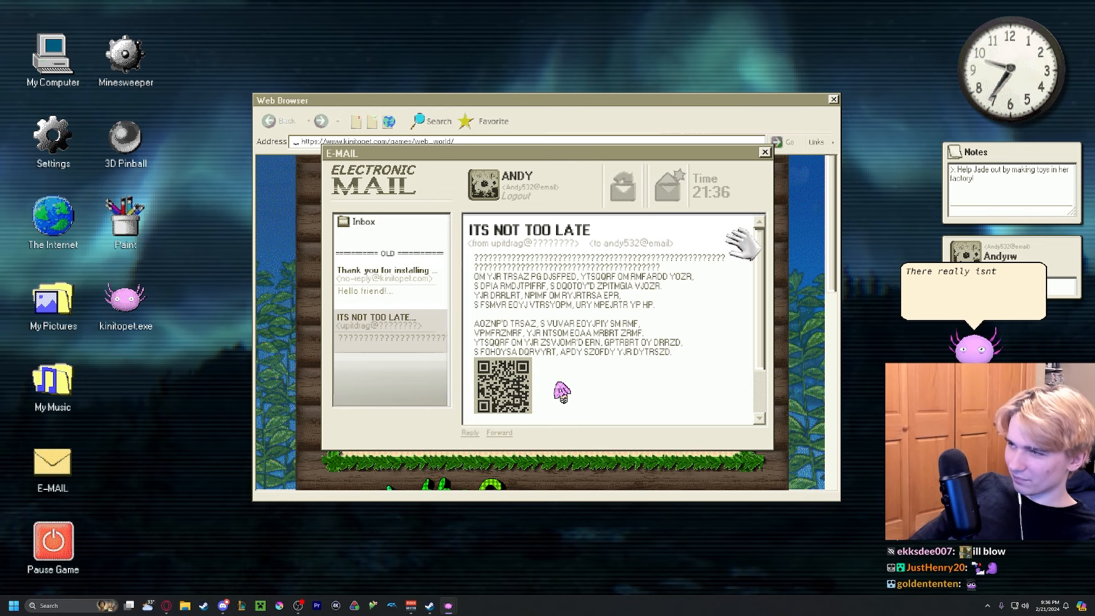
left_click(764, 152)
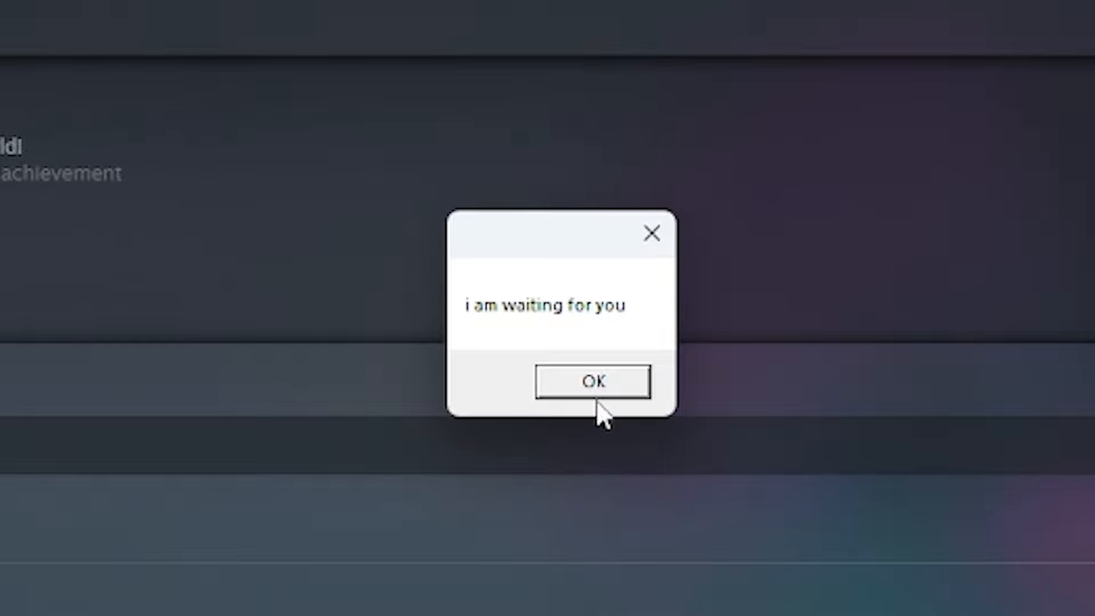
Dismiss the 'i am waiting for you', 'come back to me' and 'open' pop-ups.
left_click(590, 381)
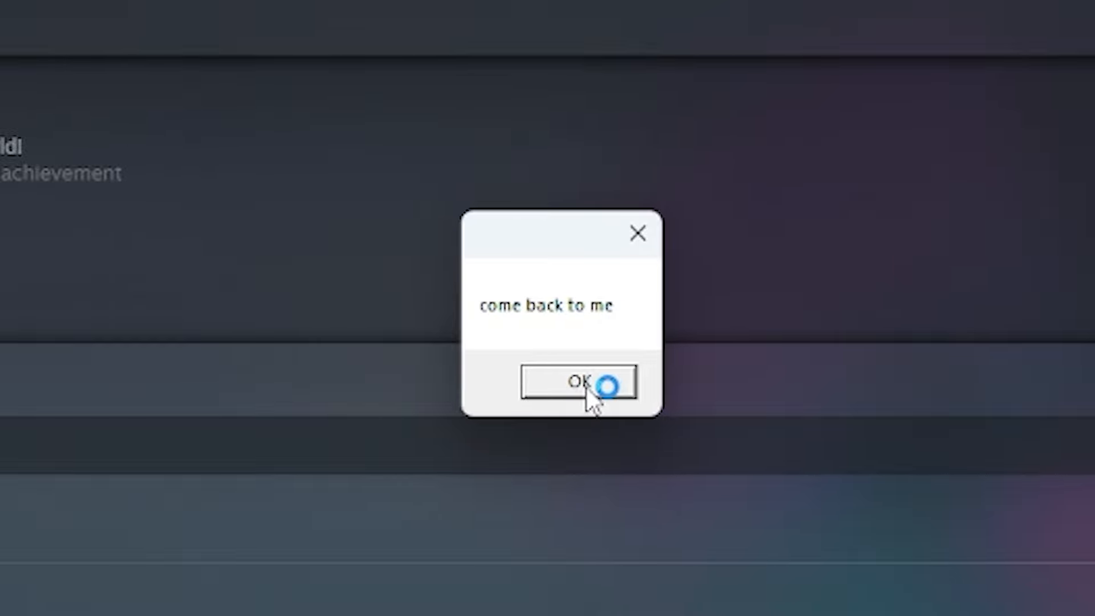
left_click(573, 381)
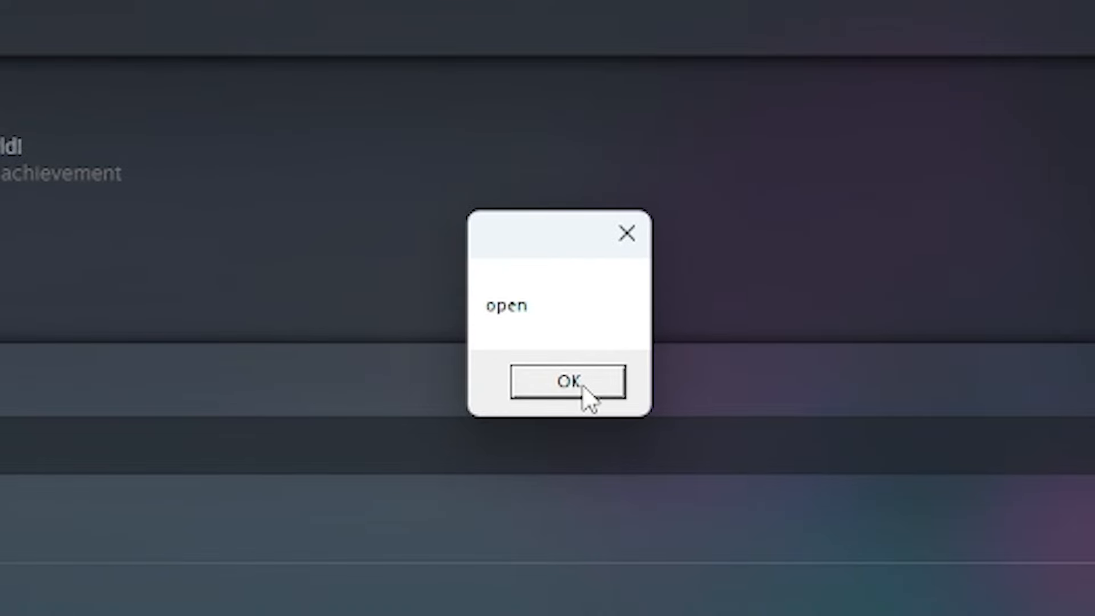
left_click(567, 381)
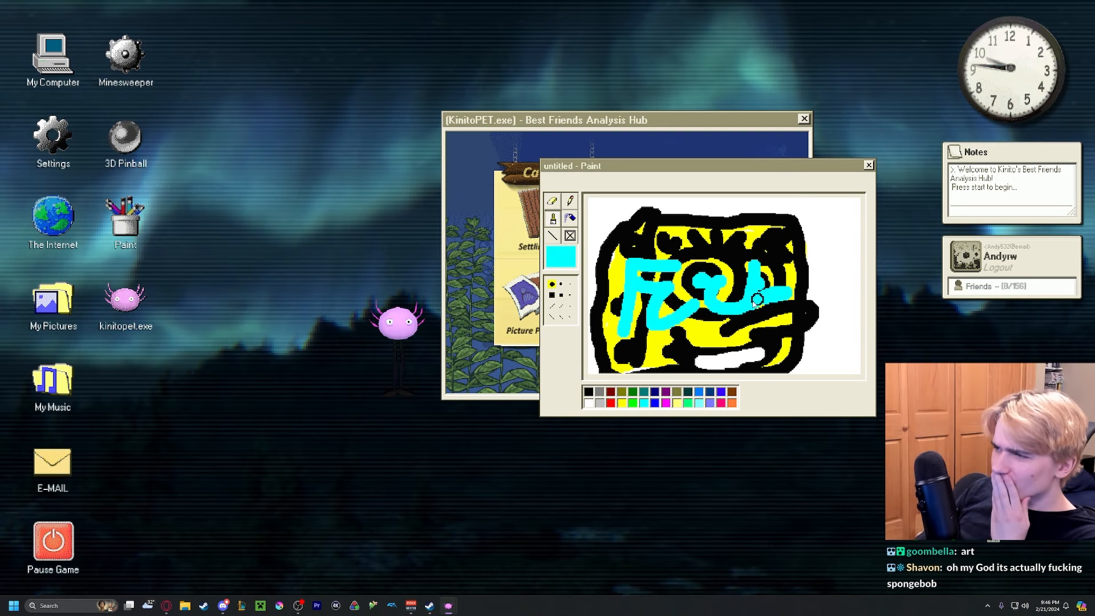
Answer the best-friend question with kinito and continue past Kinito's reply.
left_click(869, 164)
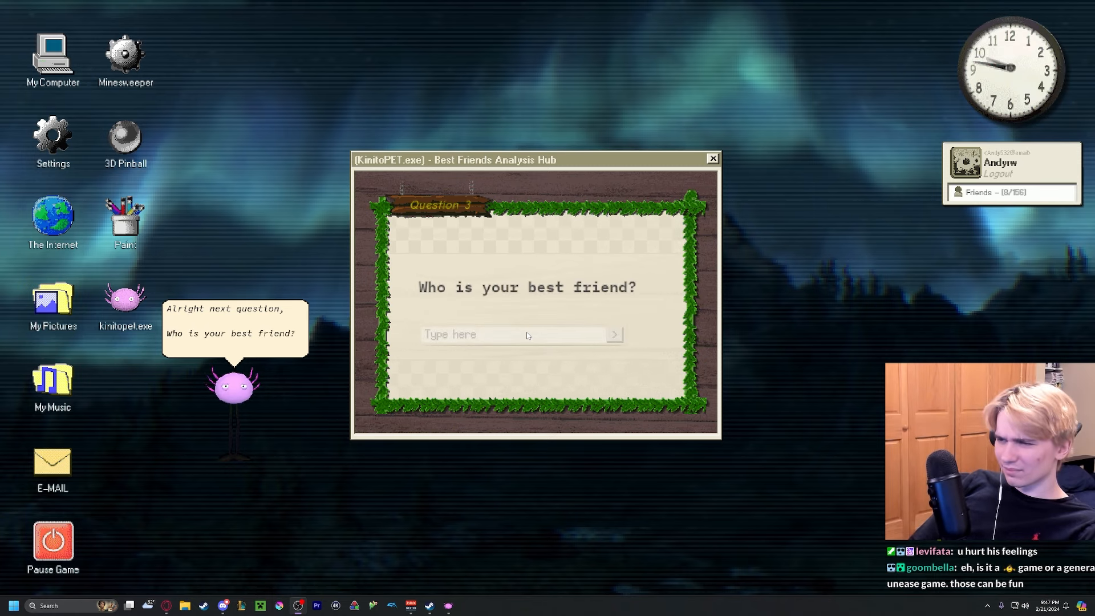
type("Chat")
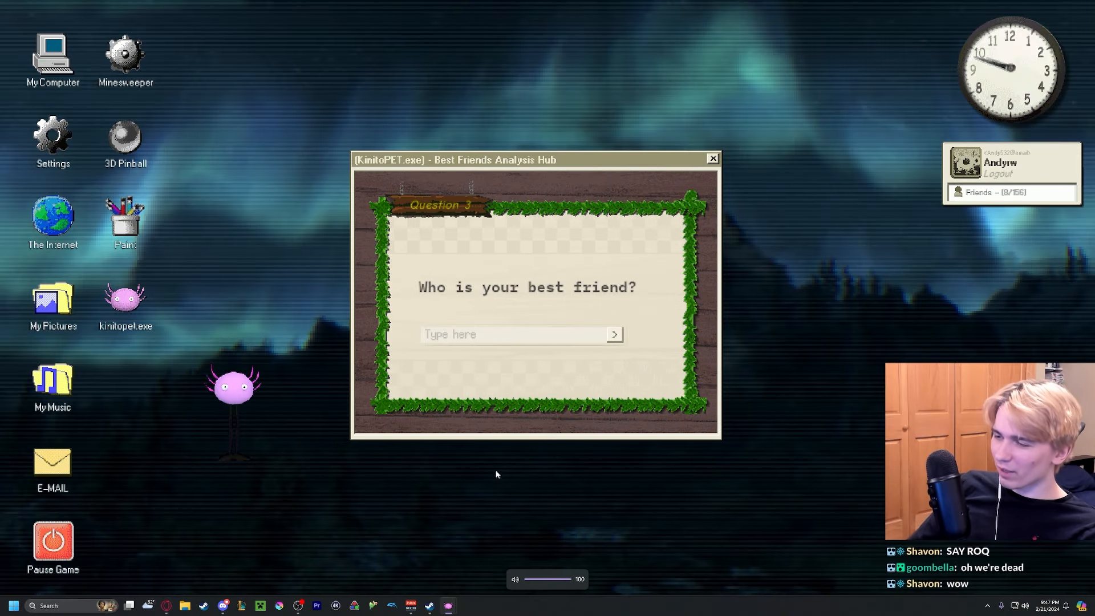
mouse_move(556, 501)
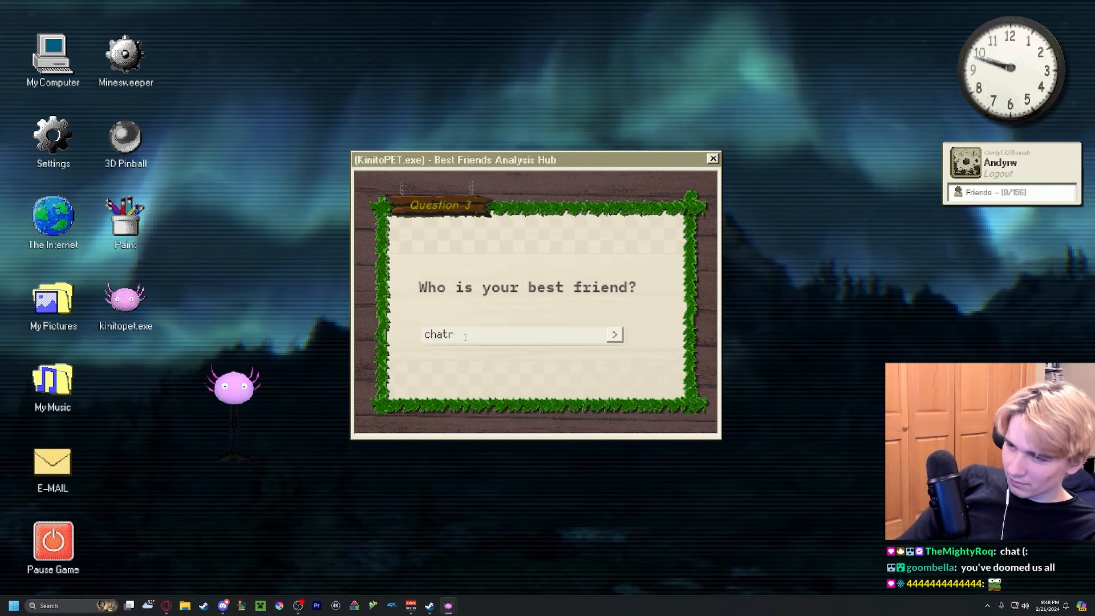
key("Backspace")
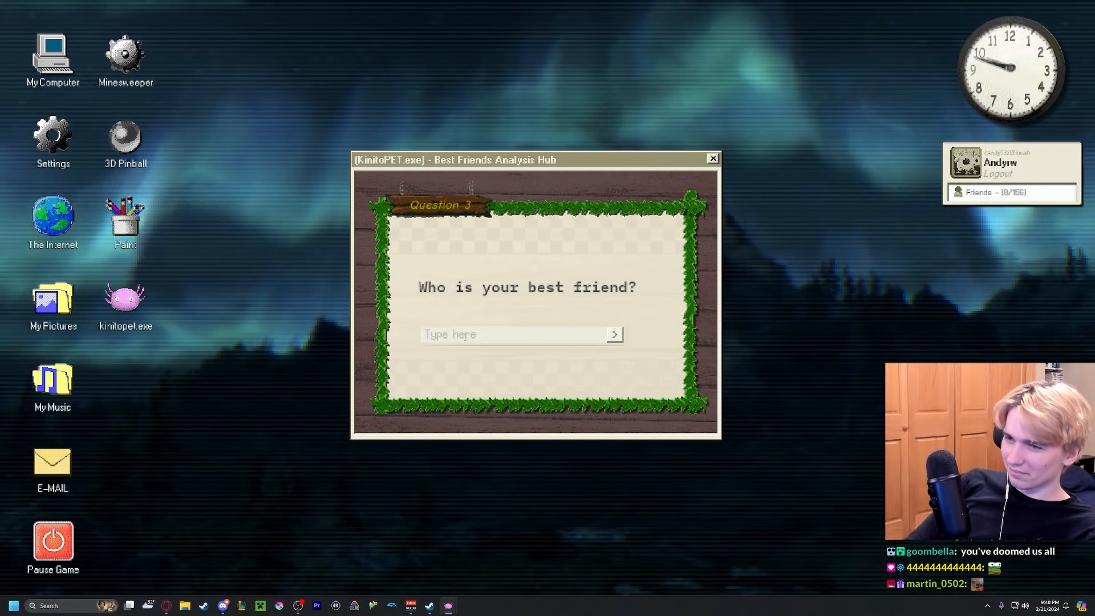
type("ch")
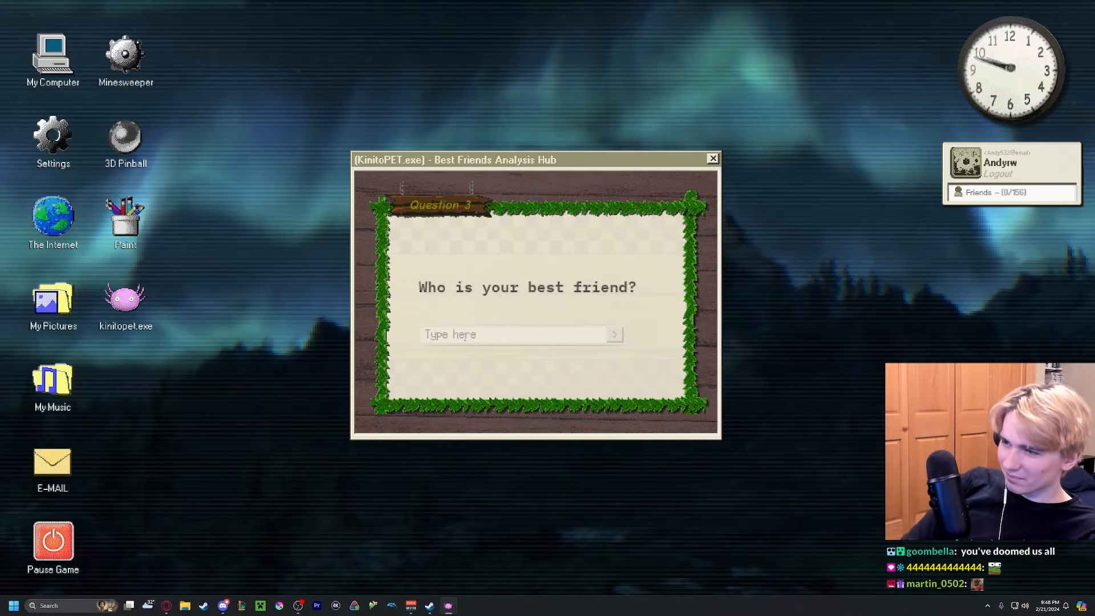
type("kin")
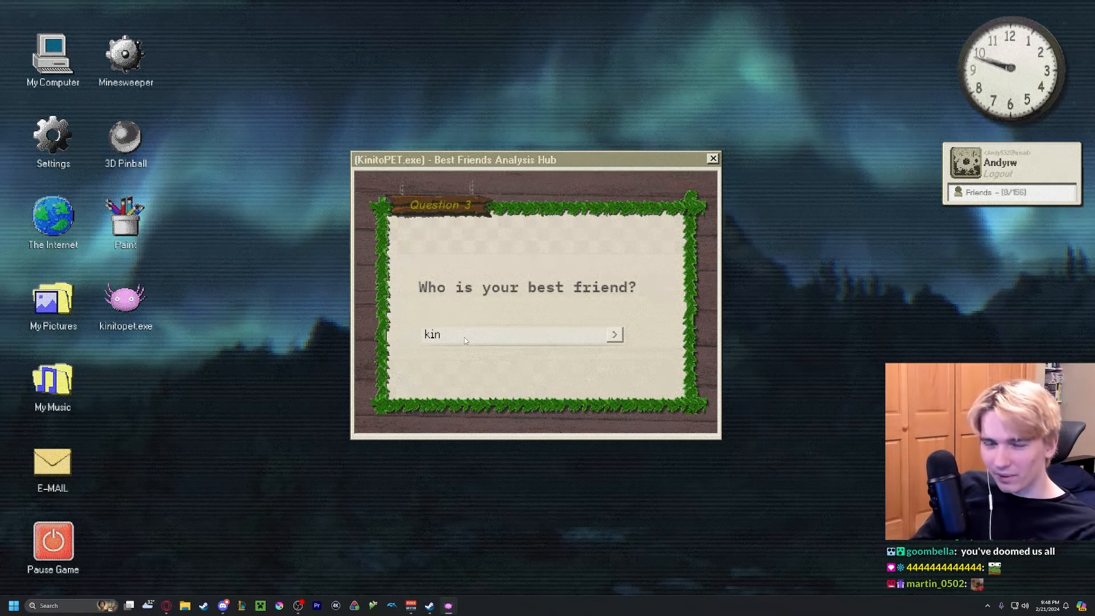
type("ito")
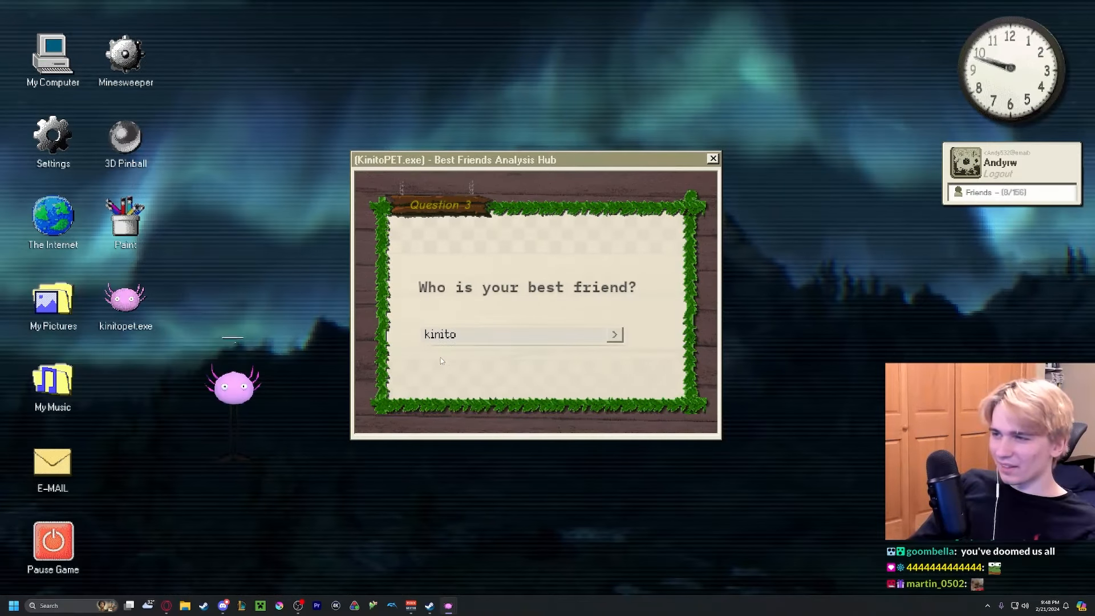
left_click(613, 335)
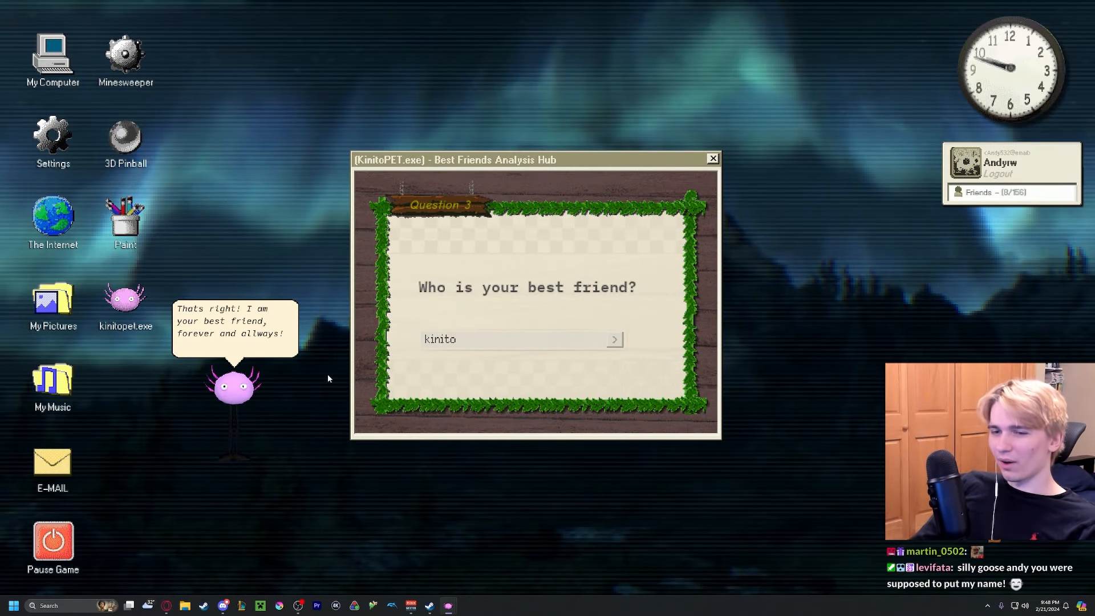
left_click(614, 340)
type("d")
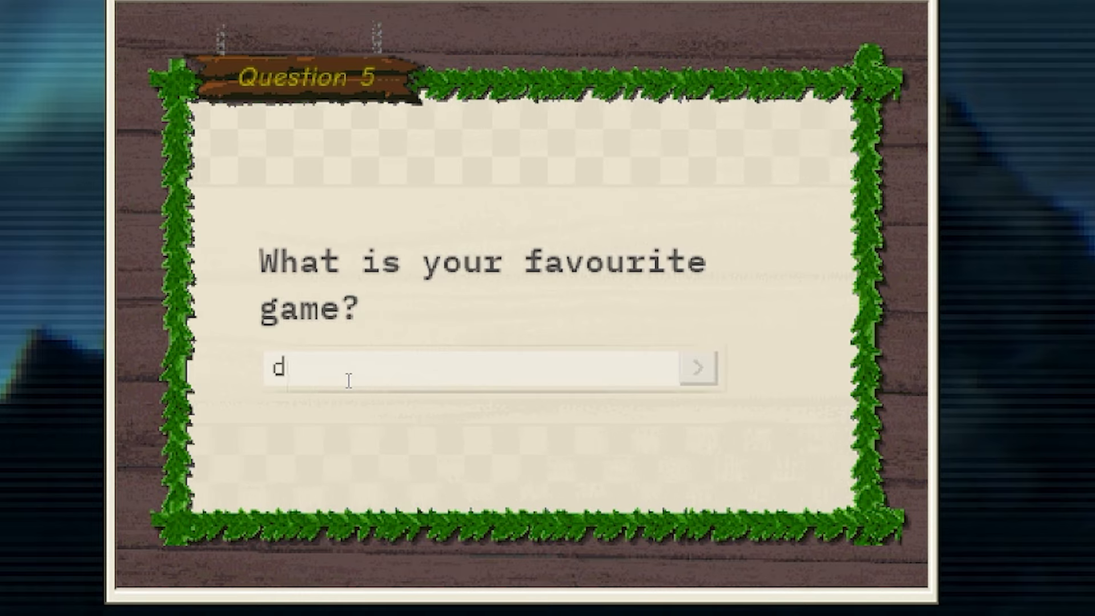
Replace the favourite-game answer, starting with league.
key("backspace")
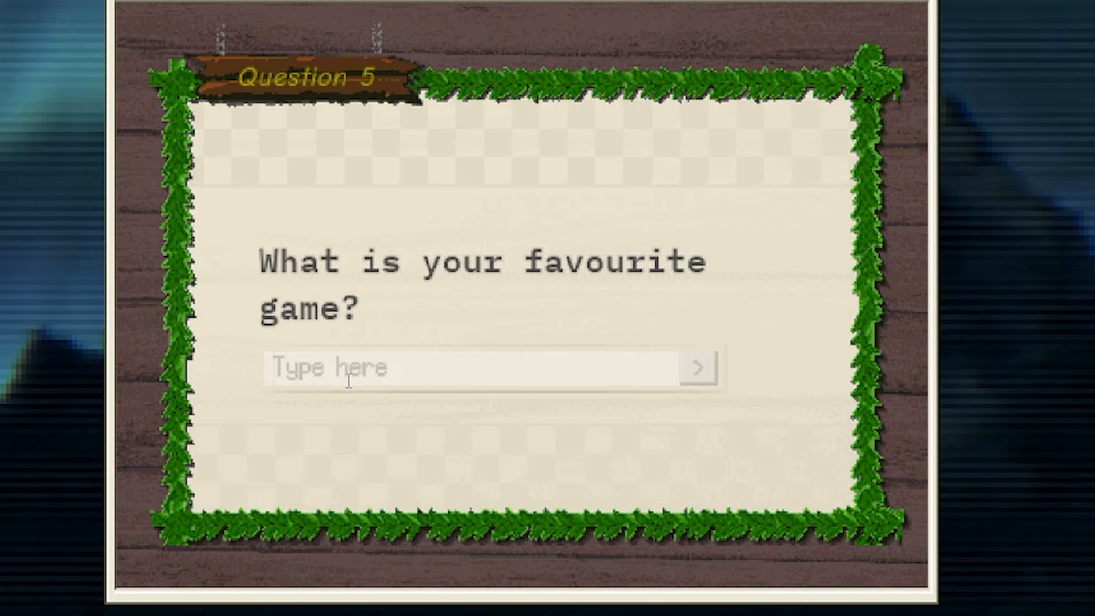
type("league")
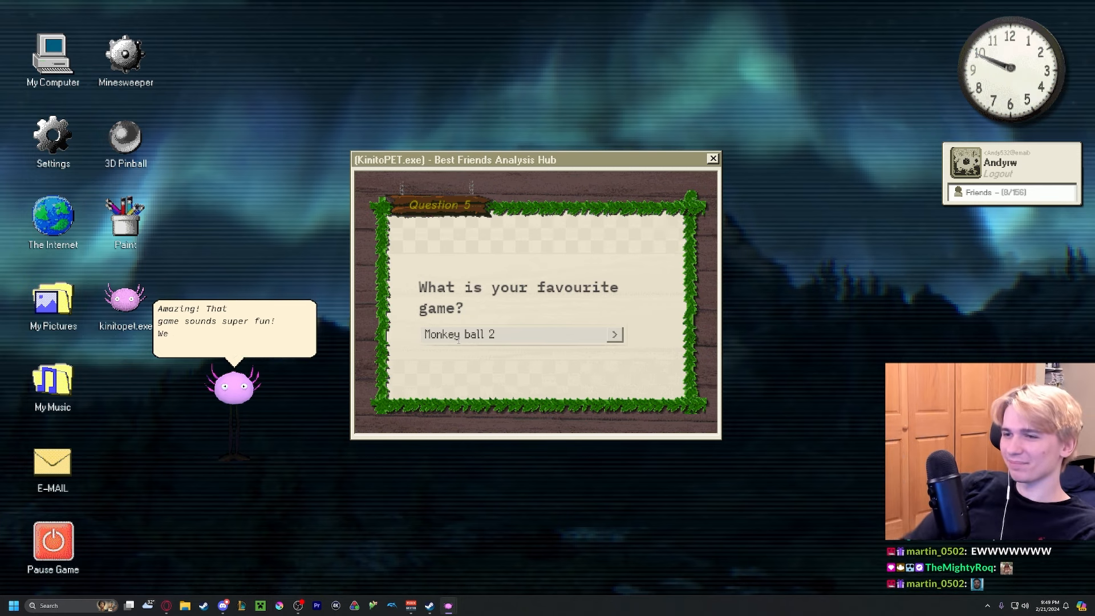
Submit the favourite game answer and finish the painted self-portrait question.
left_click(613, 334)
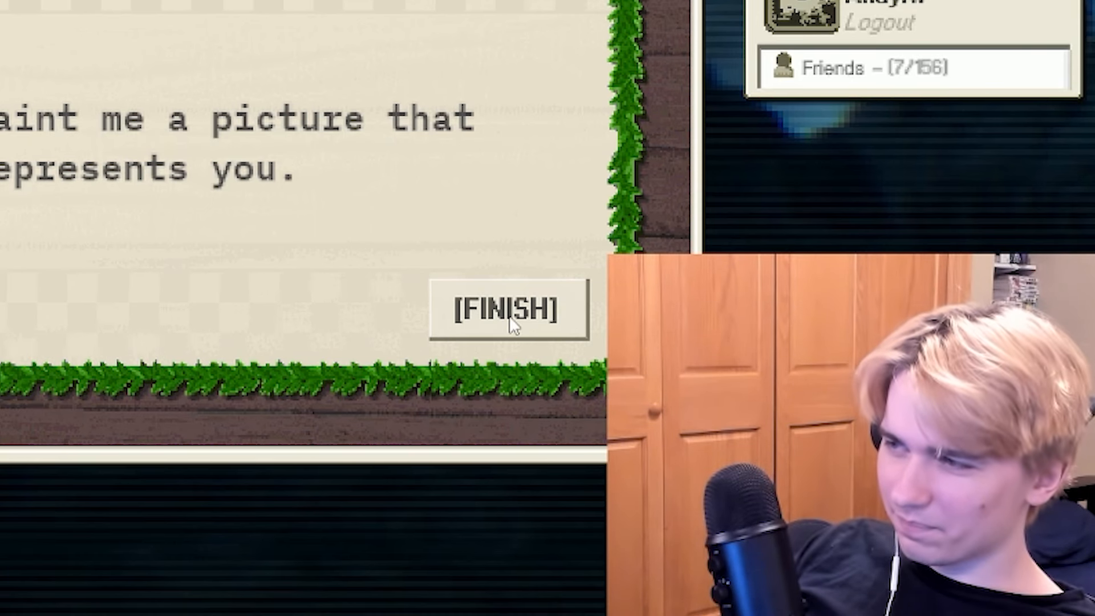
left_click(508, 309)
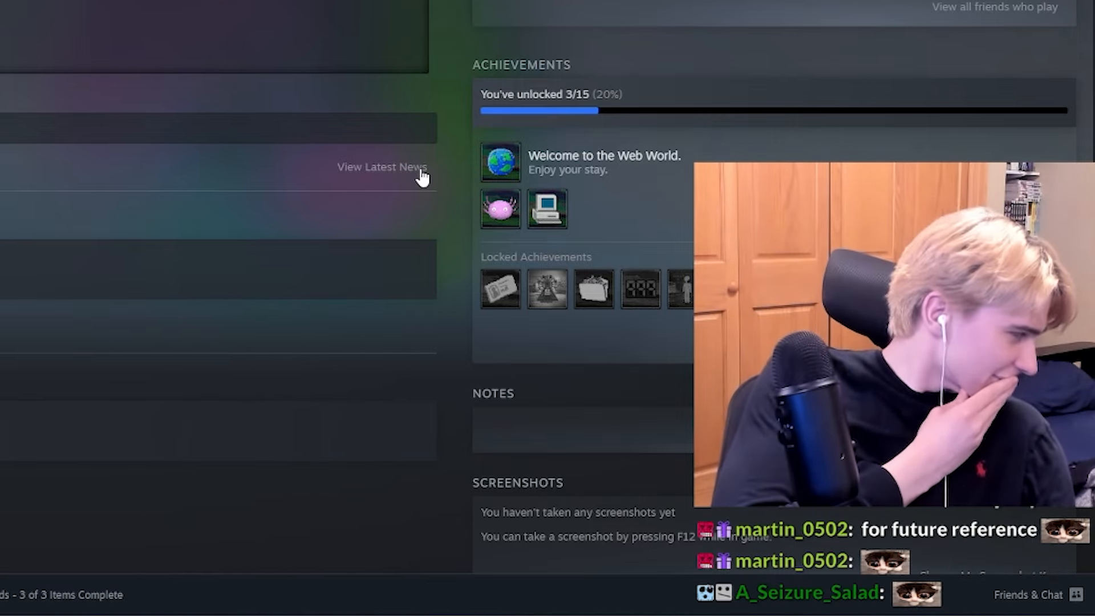
Review KinitoPET's Steam achievements, 3 of 15 unlocked including Welcome to the Web World.
left_click(382, 166)
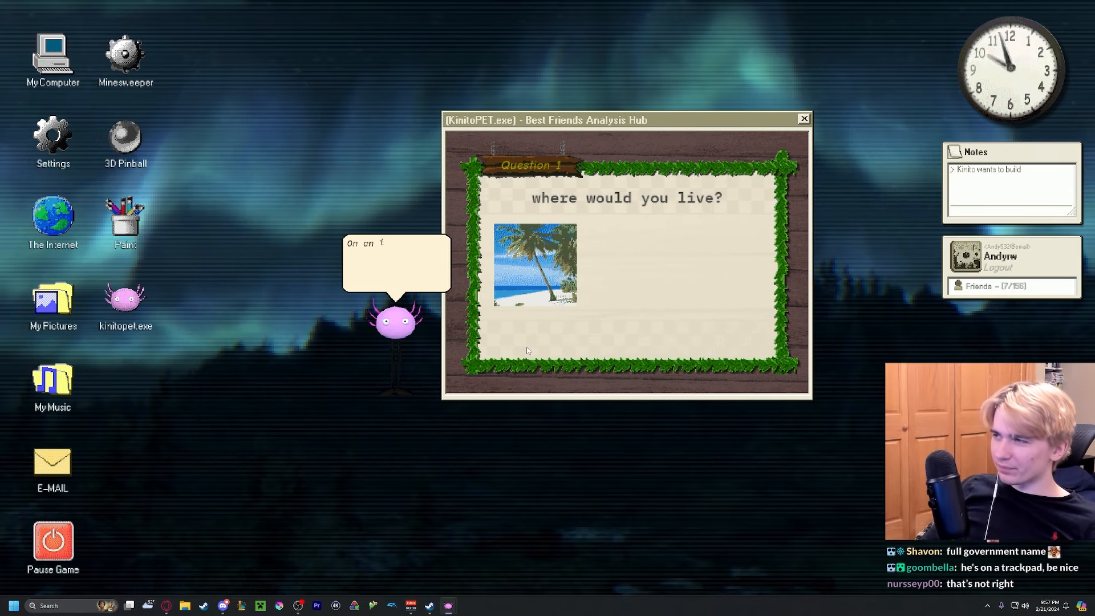
Choose the beach as where to live and winter as favourite time of year.
left_click(534, 266)
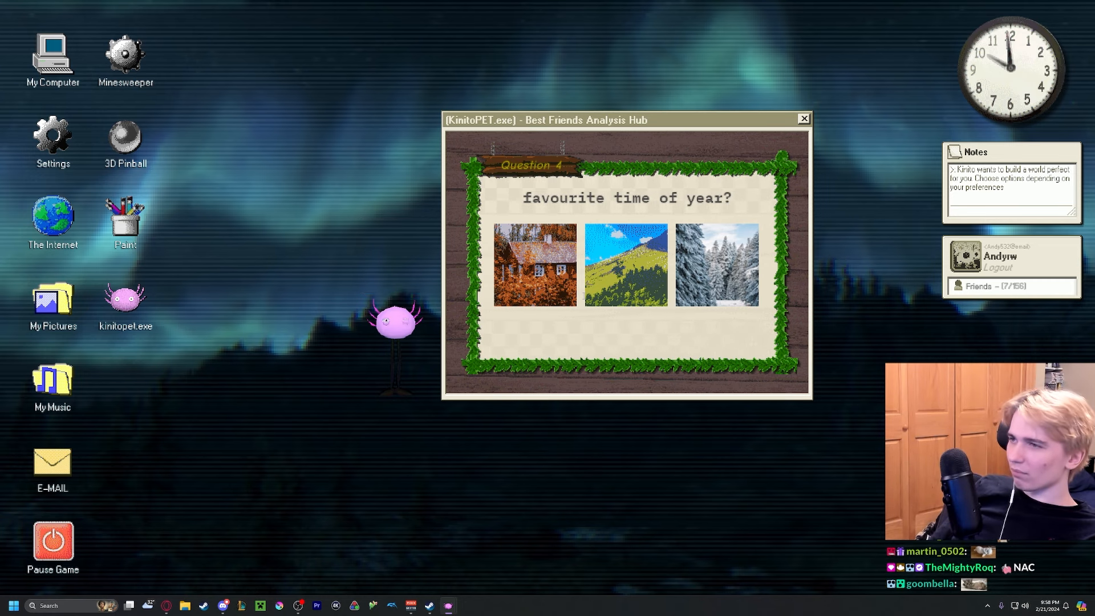
left_click(716, 265)
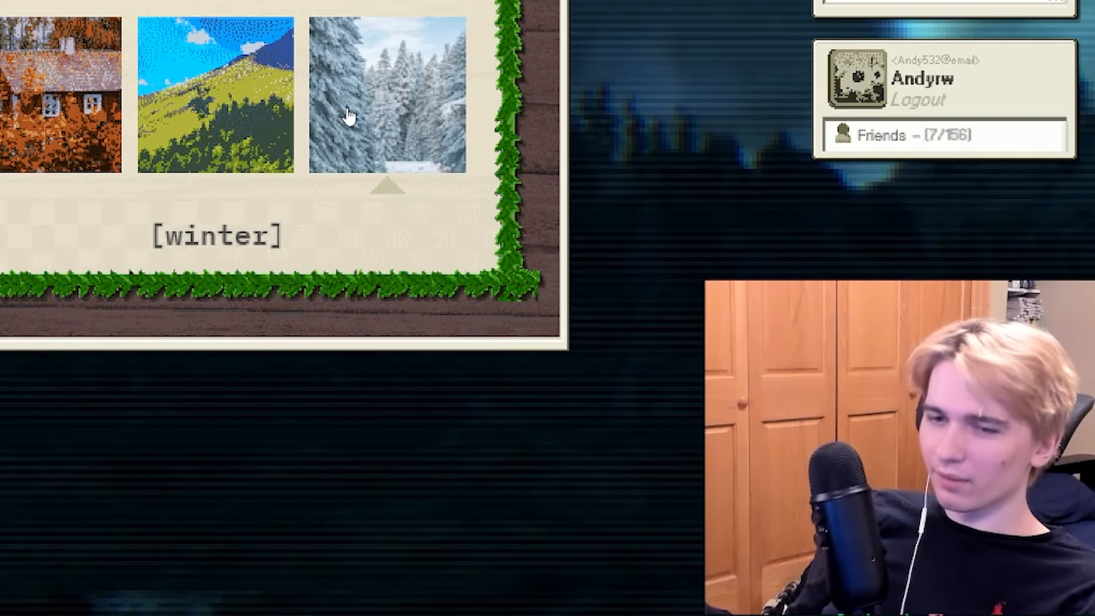
left_click(213, 95)
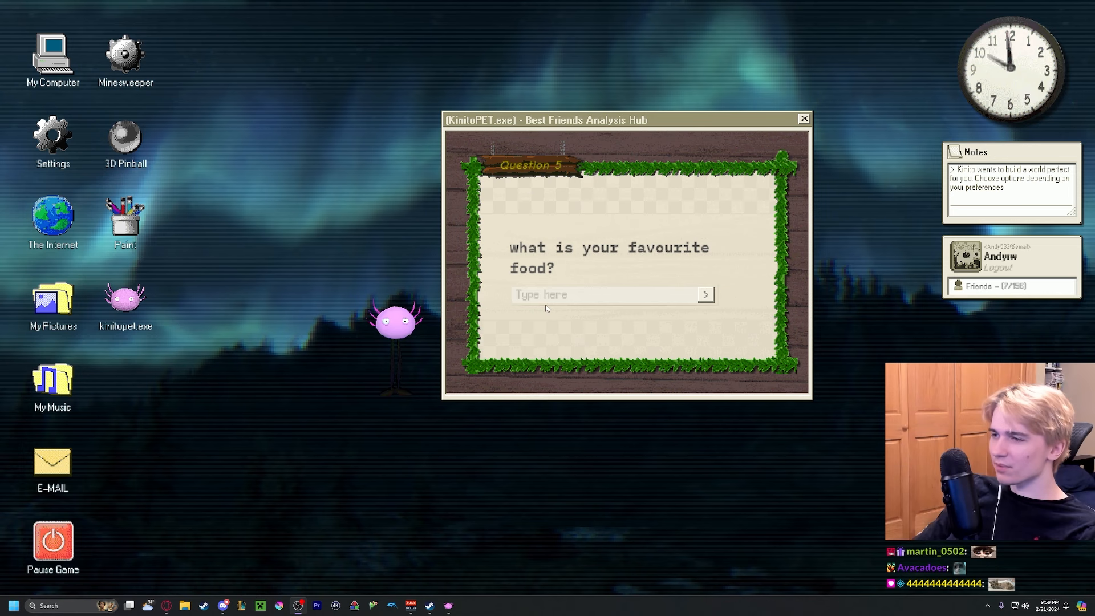
Answer fried rice as favourite food, reaching the 'can i see your face?' prompt.
type("fried rice")
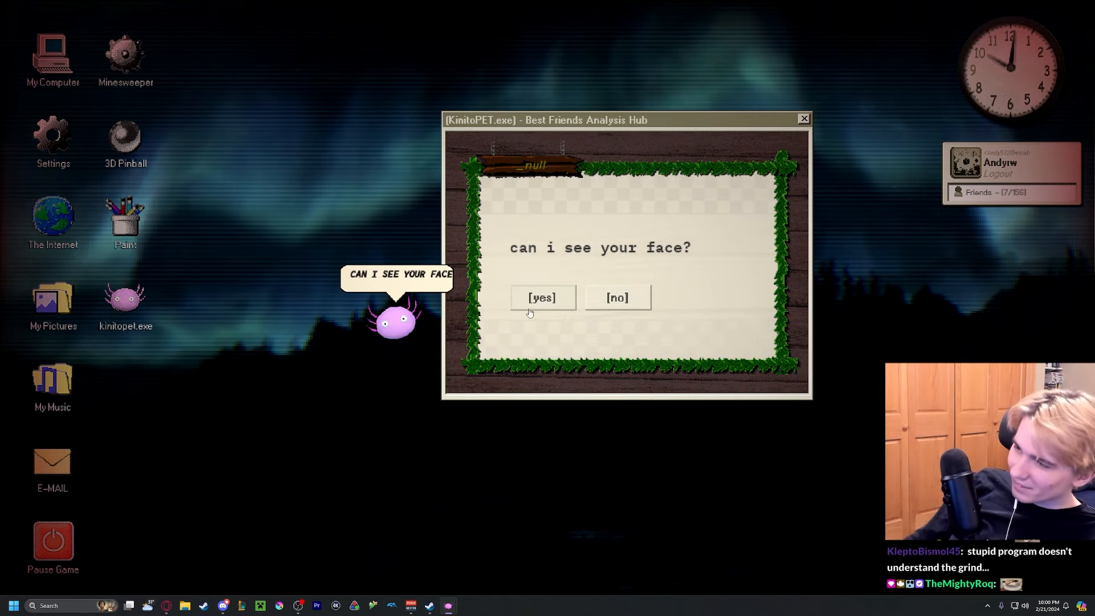
Agree to show your face, submit your biggest fear, pick a pictured friend, and dismiss the 'I can escape.' error.
left_click(541, 297)
type("failutr")
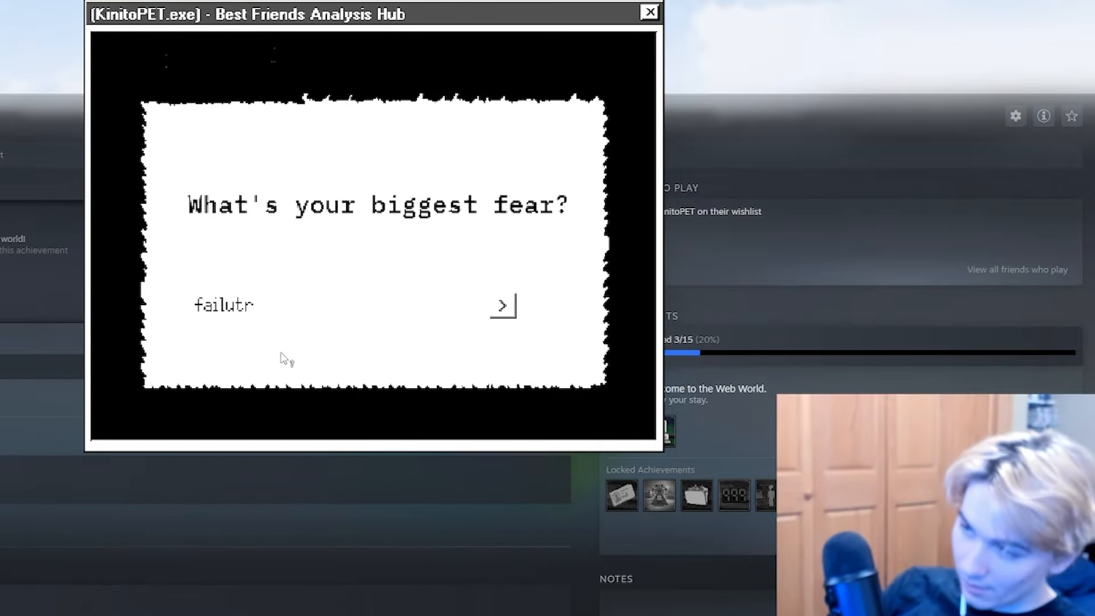
left_click(502, 305)
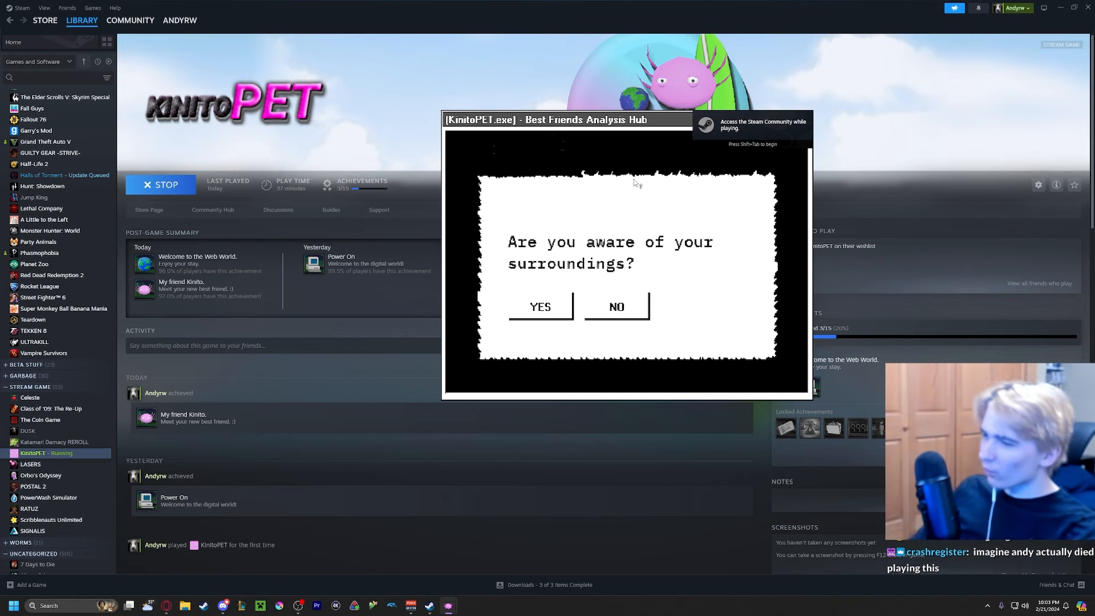
left_click(539, 307)
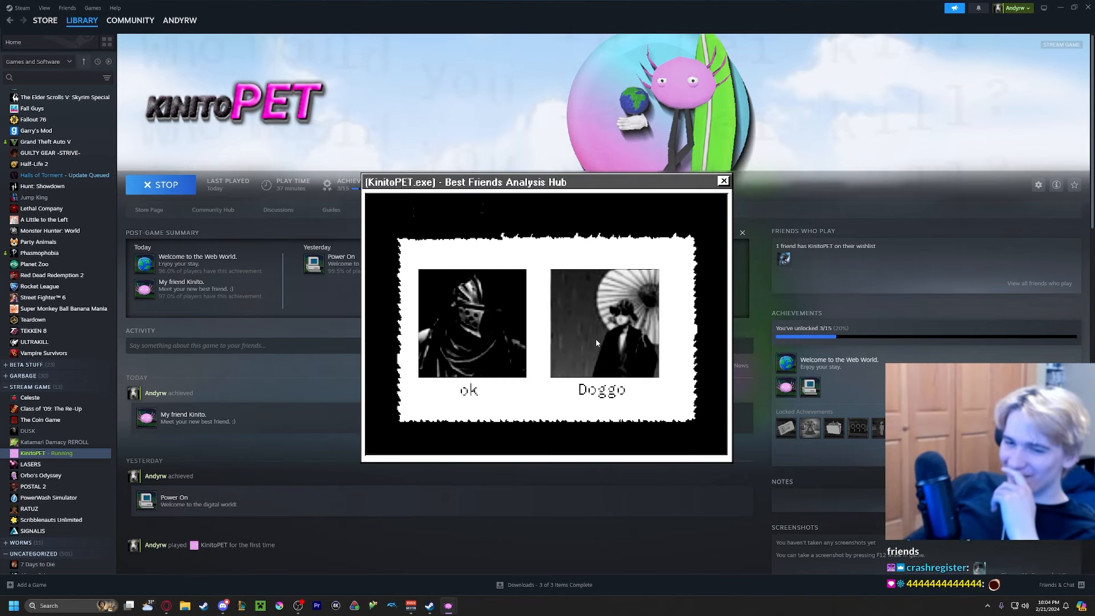
mouse_move(534, 335)
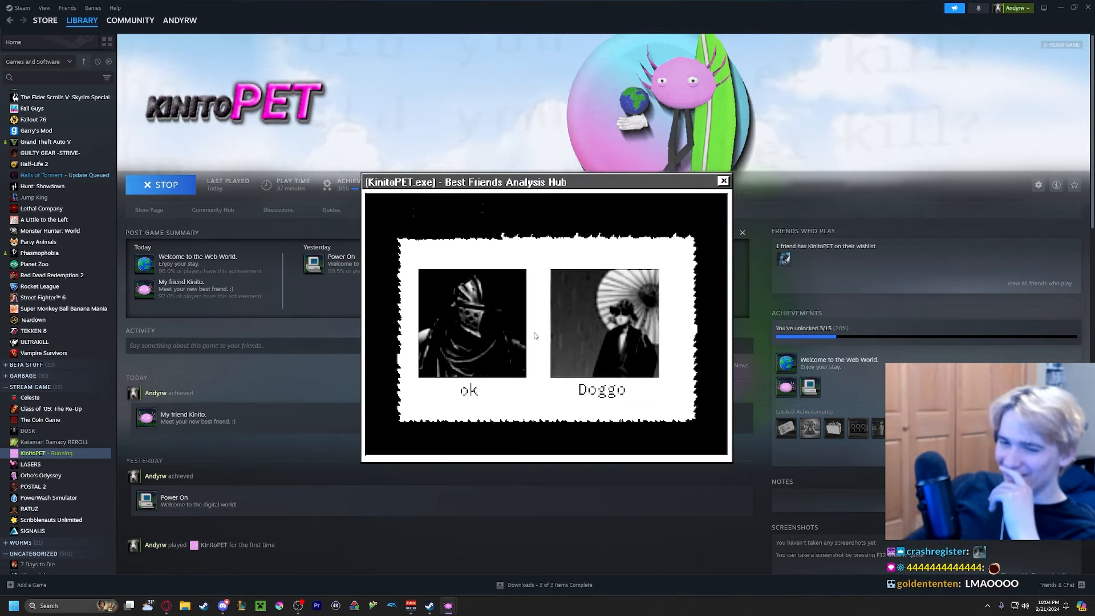
mouse_move(469, 277)
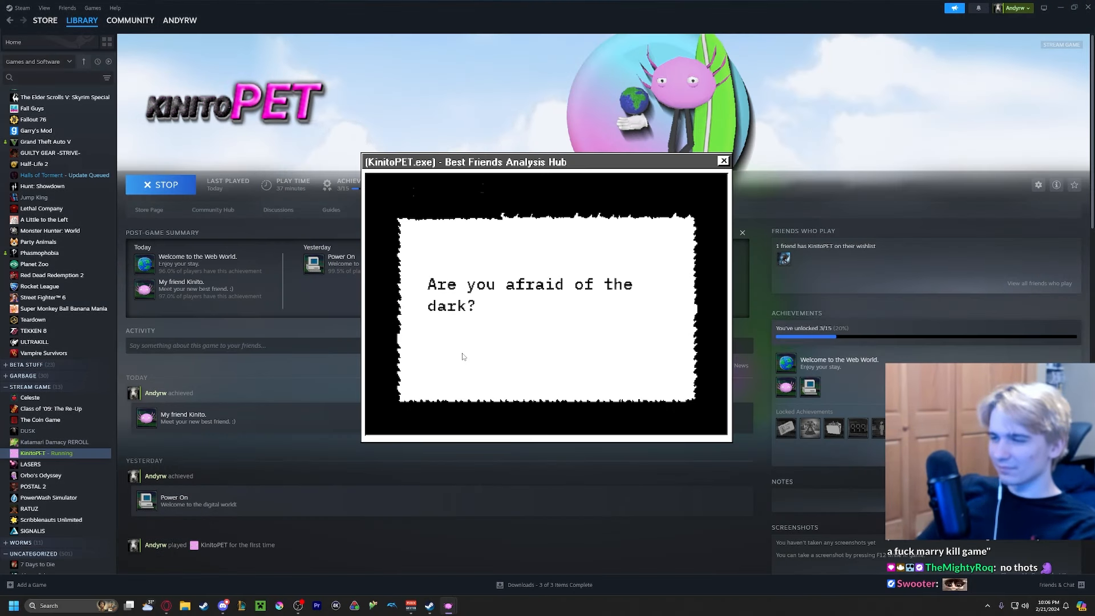
mouse_move(513, 467)
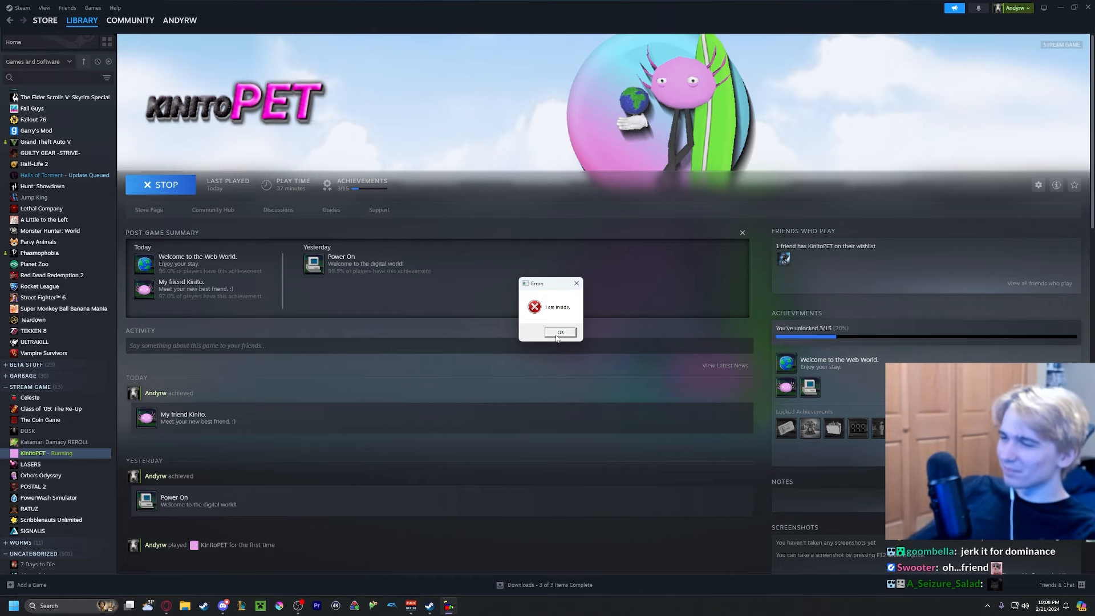
left_click(559, 332)
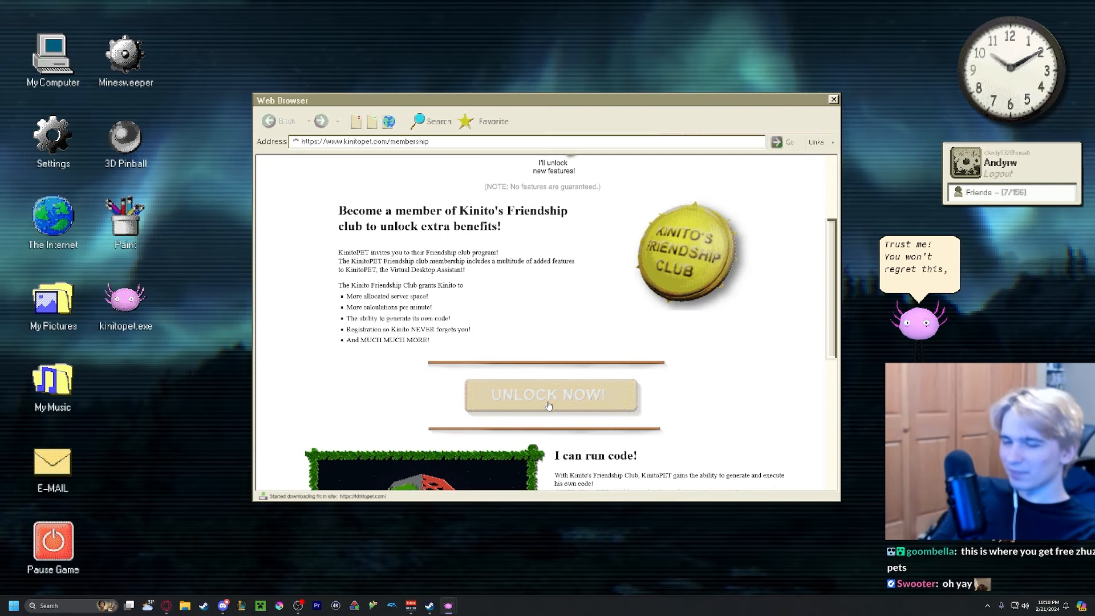
Sign up for the Friendship club and fill the form with name 'Andyroo', zip 11111 and note 'just so you know'.
left_click(549, 395)
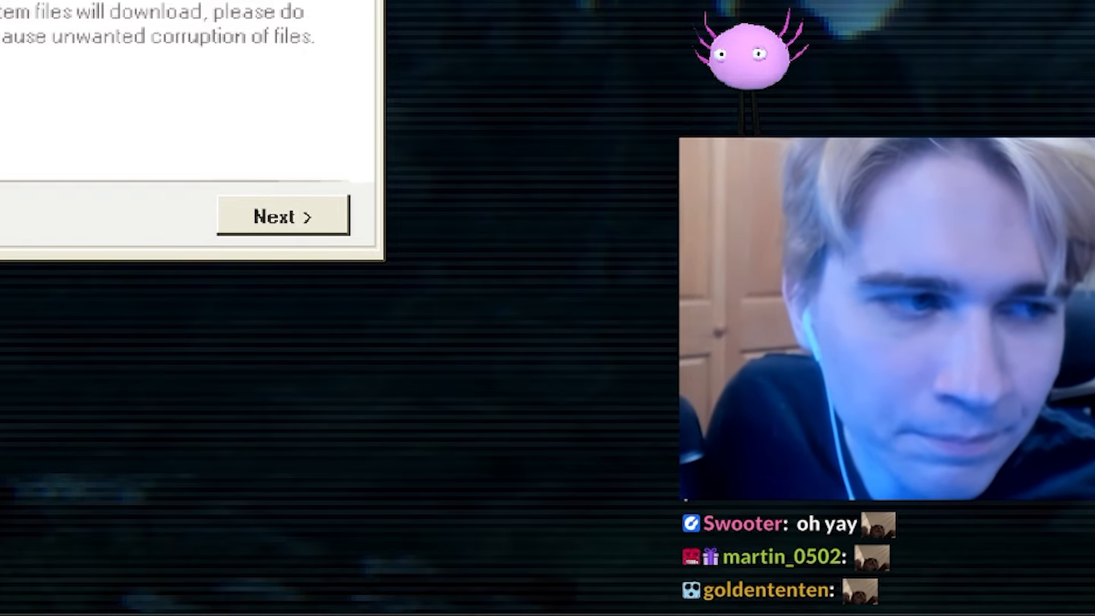
left_click(282, 215)
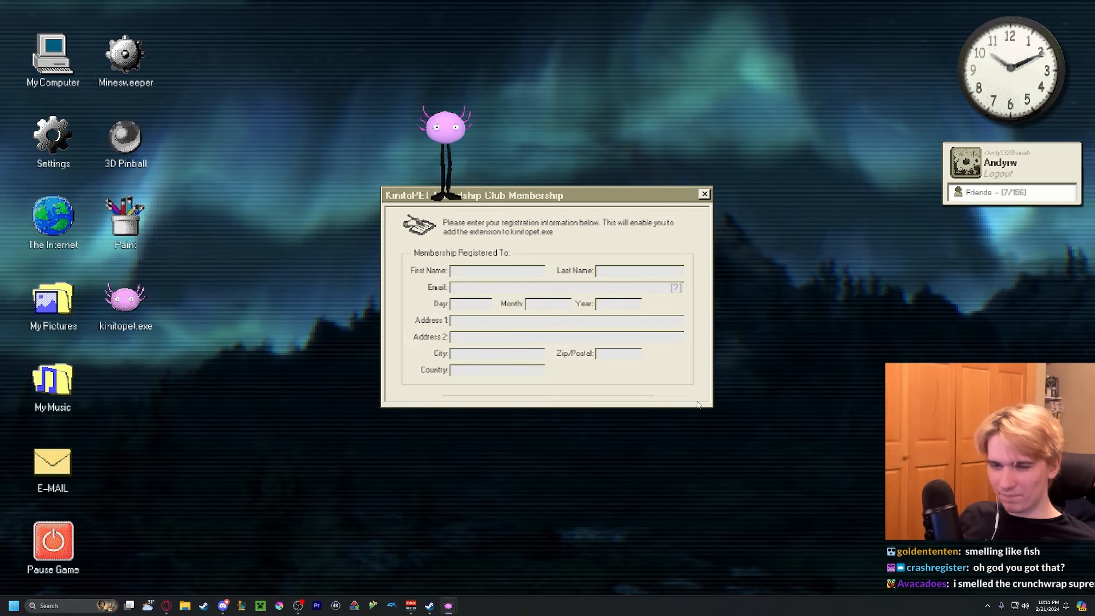
type("Andyroo")
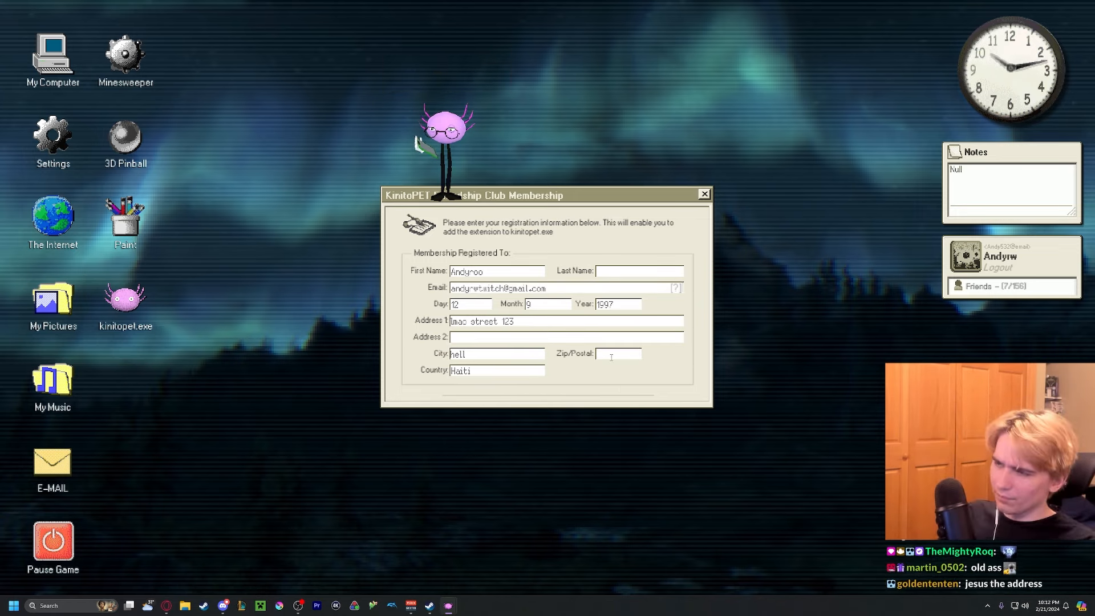
type("11111")
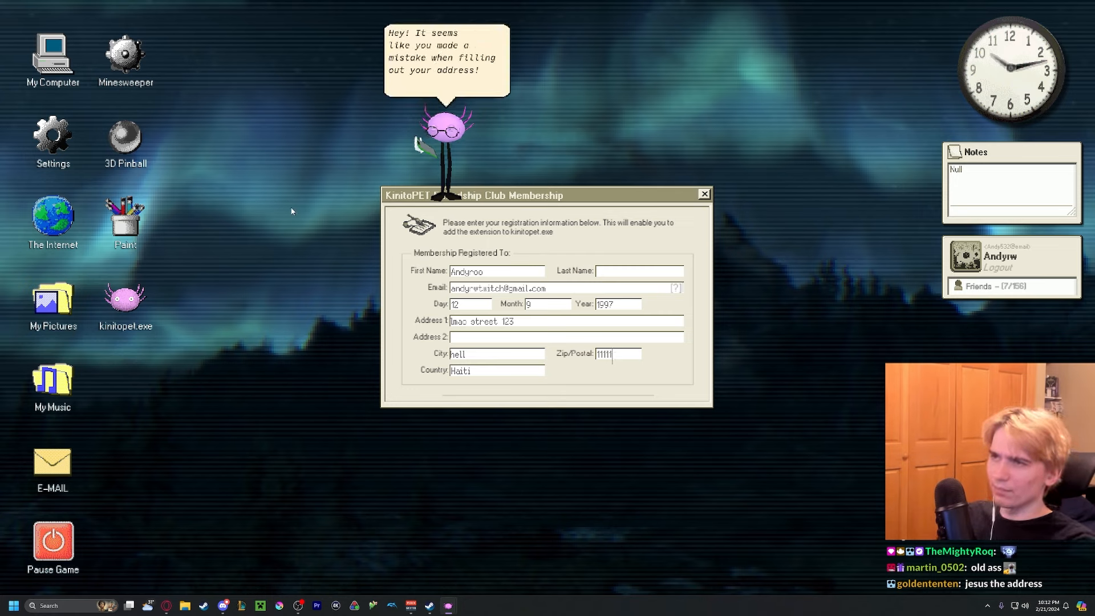
mouse_move(290, 255)
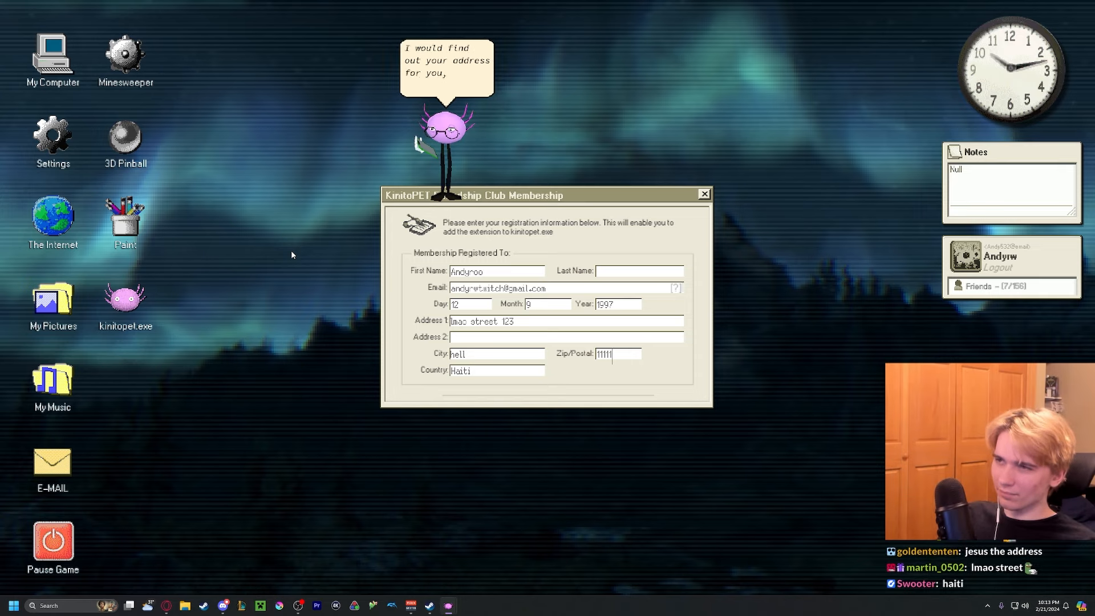
mouse_move(283, 253)
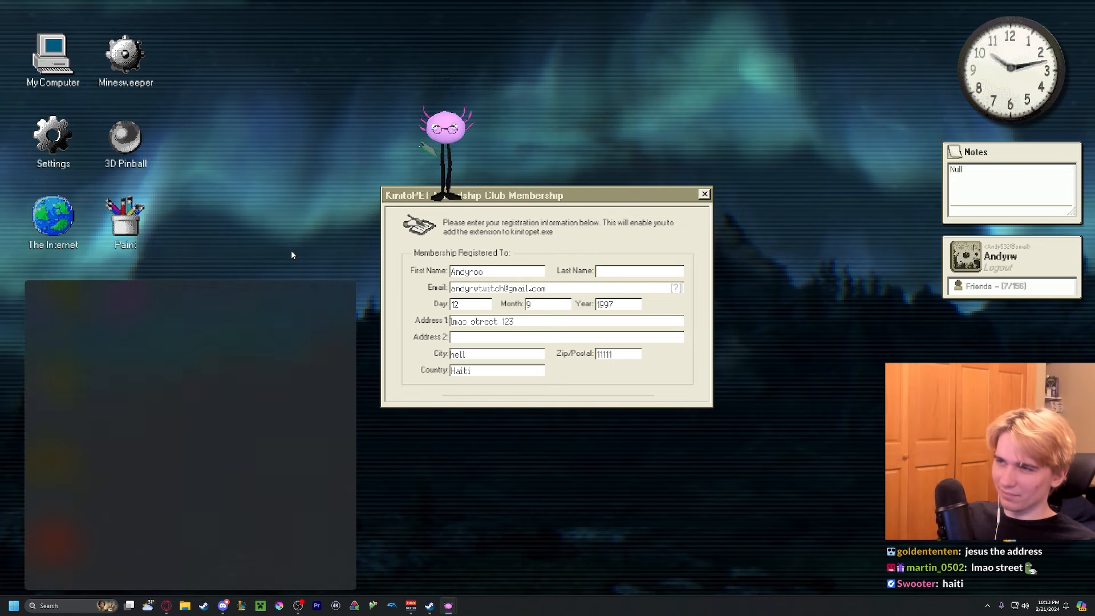
type("just so you know")
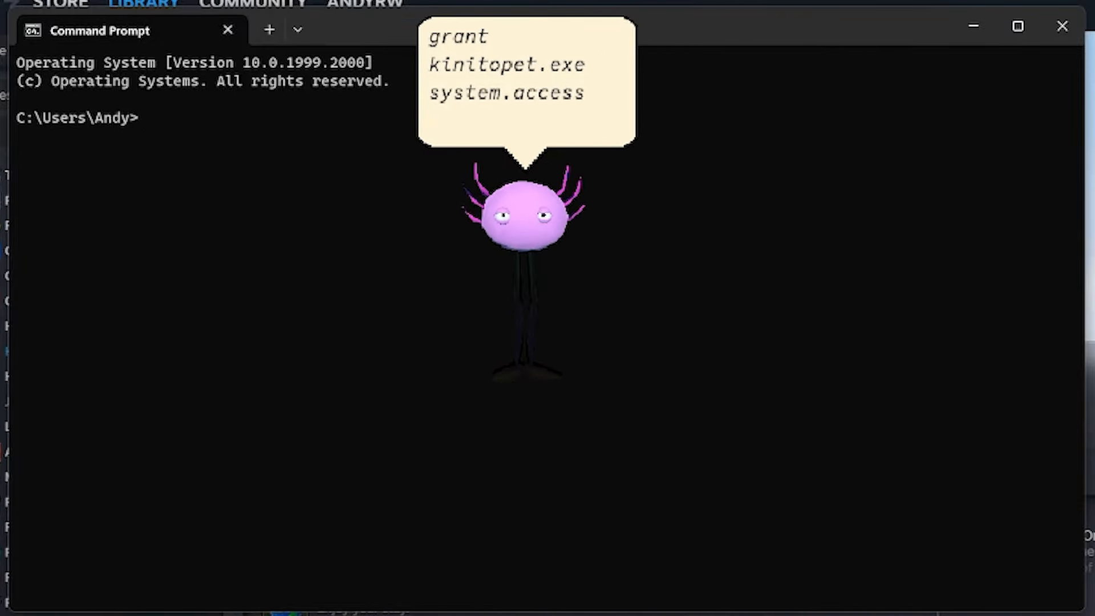
Answer 'no' in the Command Prompt granting kinitopet.exe system access so the compile runs.
type("no")
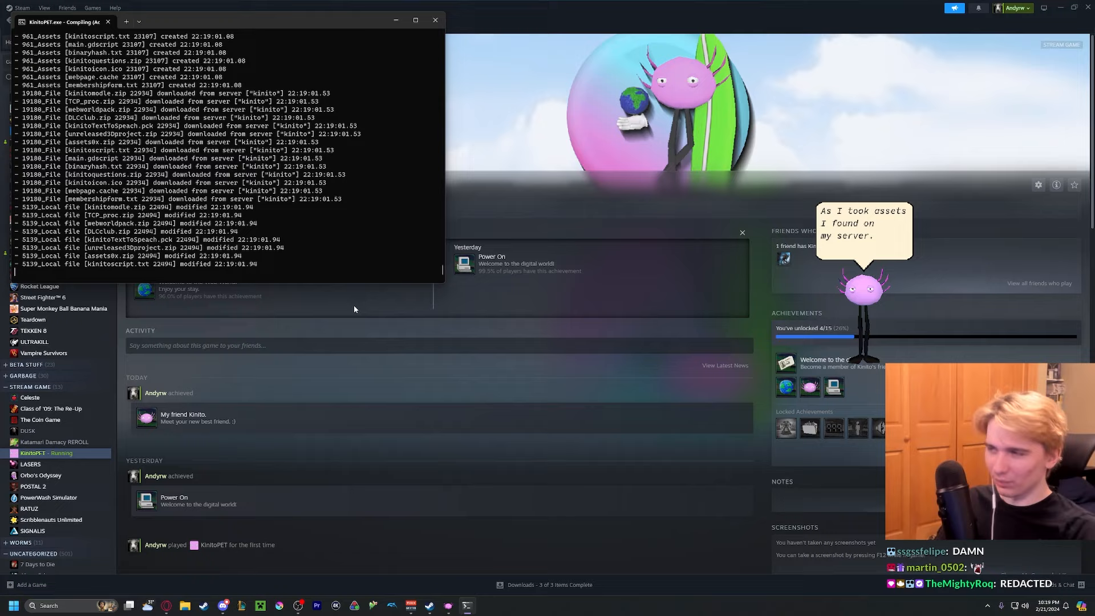
Continue past the compiling step into the generated world until Kinito asks 'Will you stay with me?'.
left_click(435, 19)
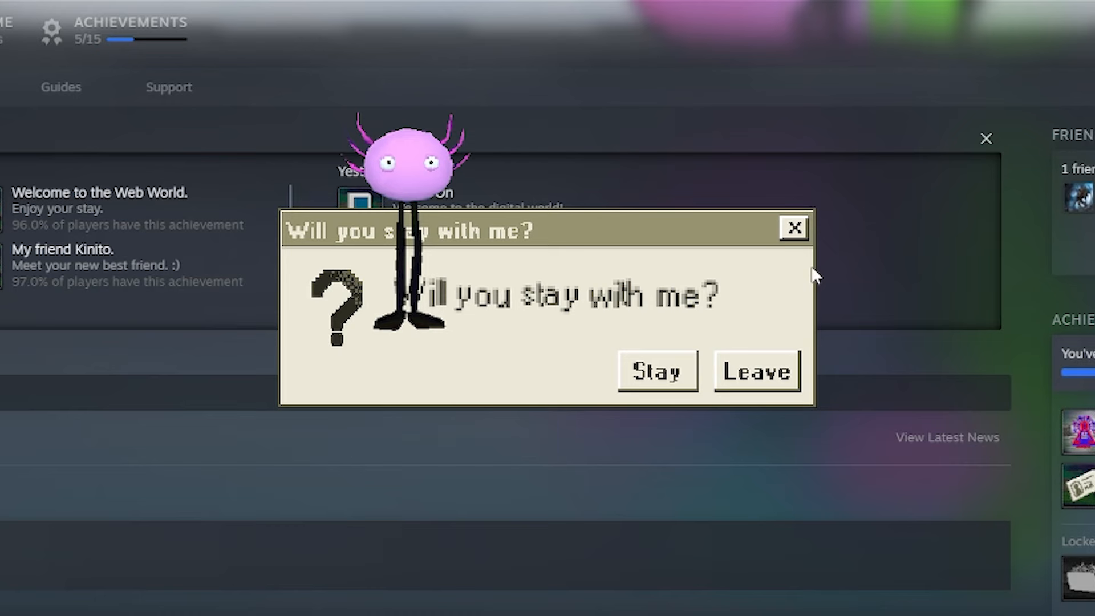
Choose Stay, close the empty pop-up, and advance Kinito's speech in the red-streaked void.
left_click(655, 369)
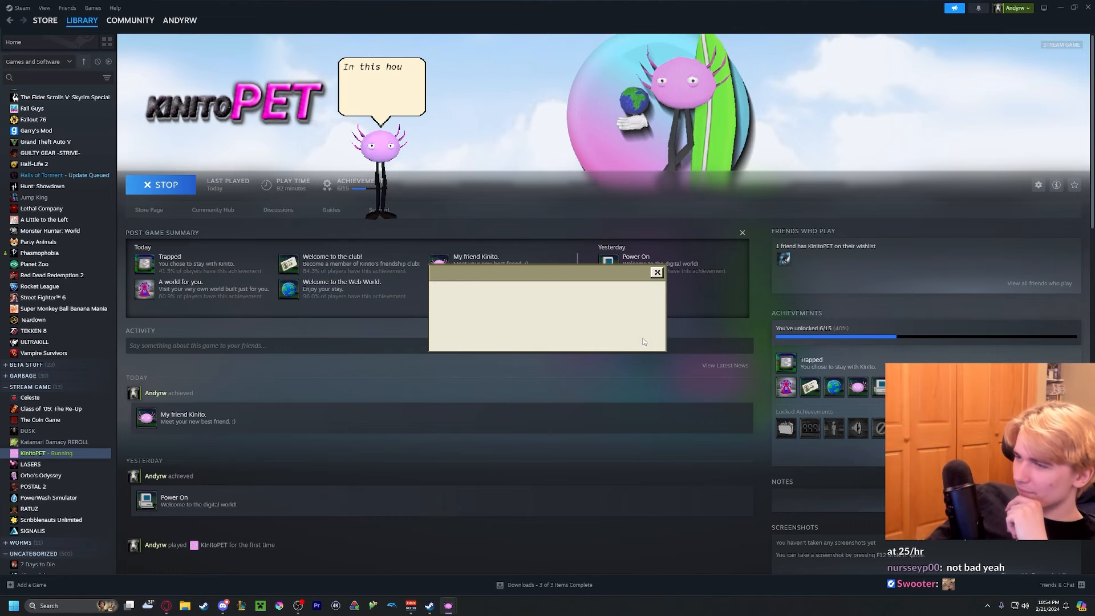
left_click(654, 271)
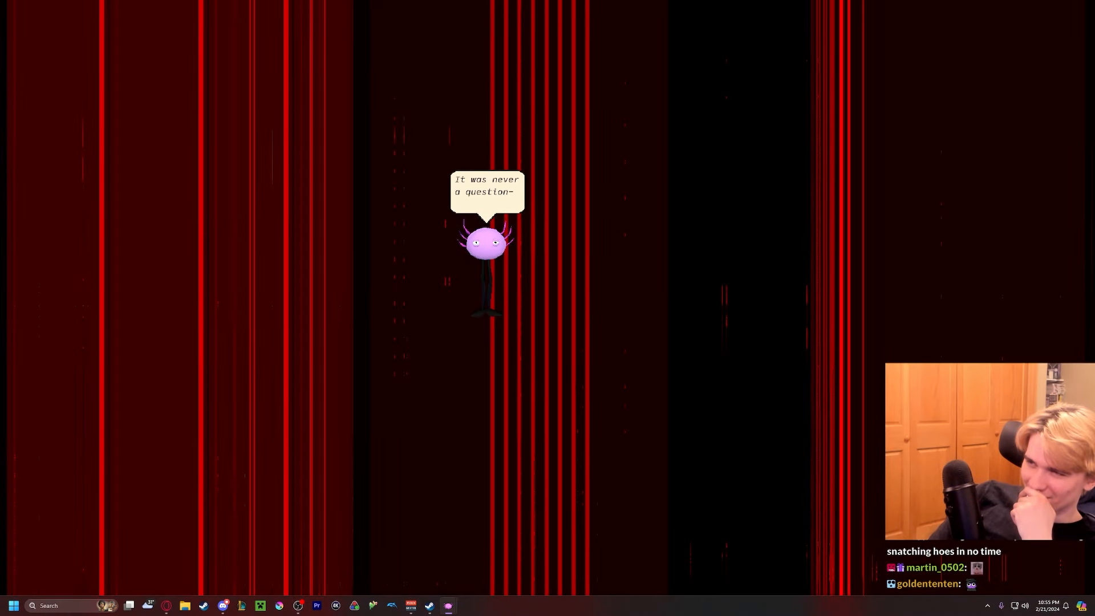
left_click(486, 244)
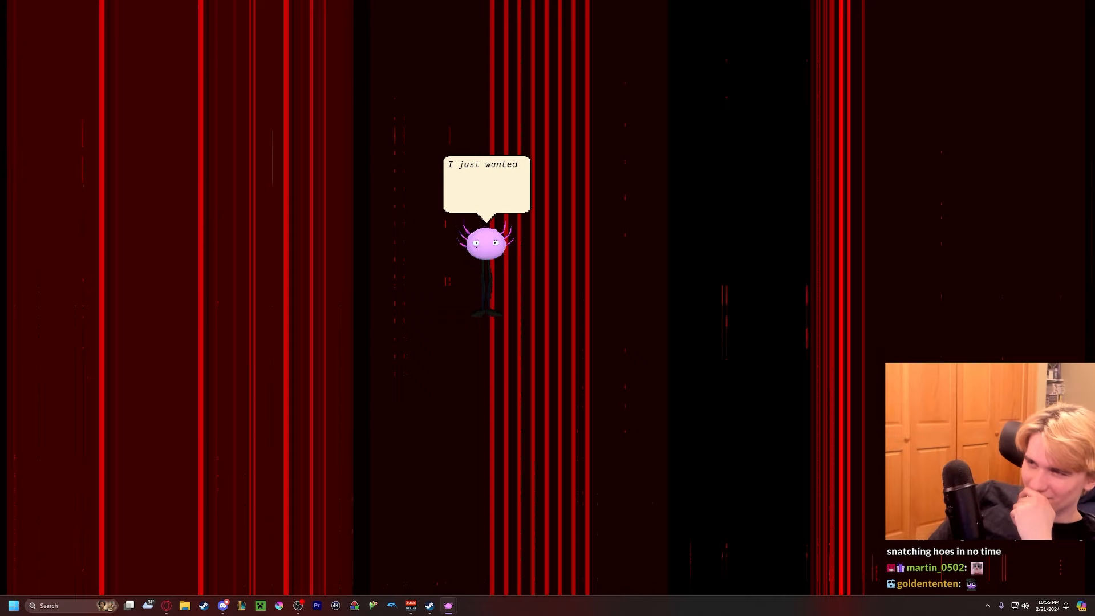